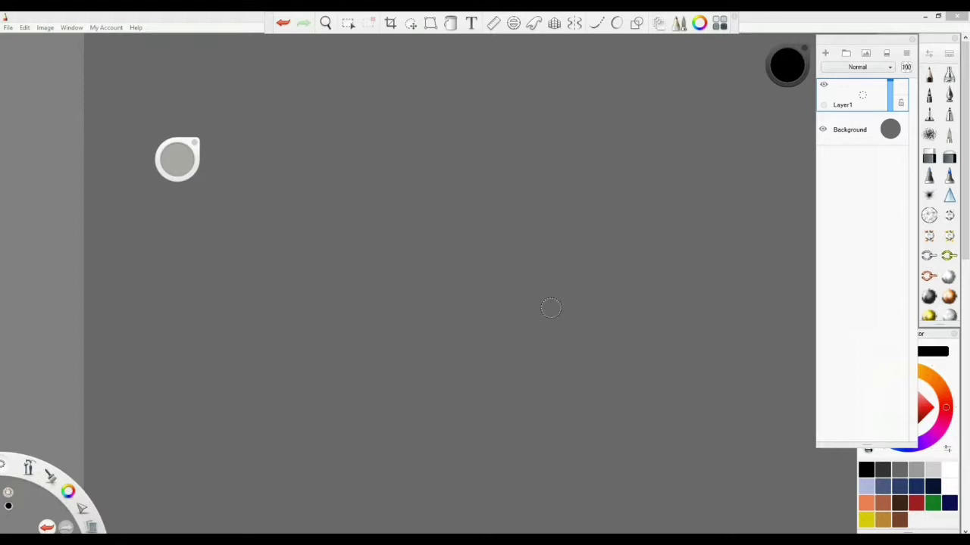
{"action": "mouse_move", "coordinate": [616, 200]}
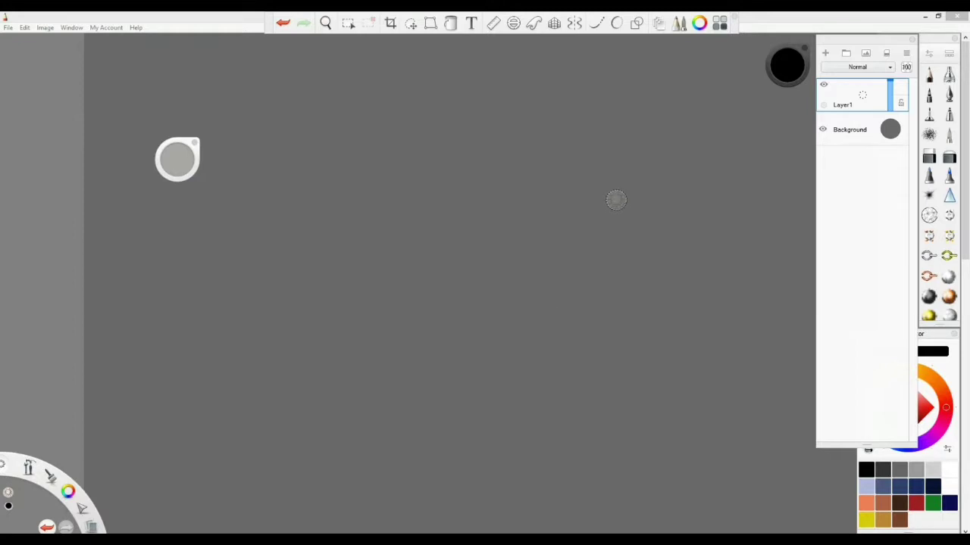
{"action": "mouse_move", "coordinate": [616, 199]}
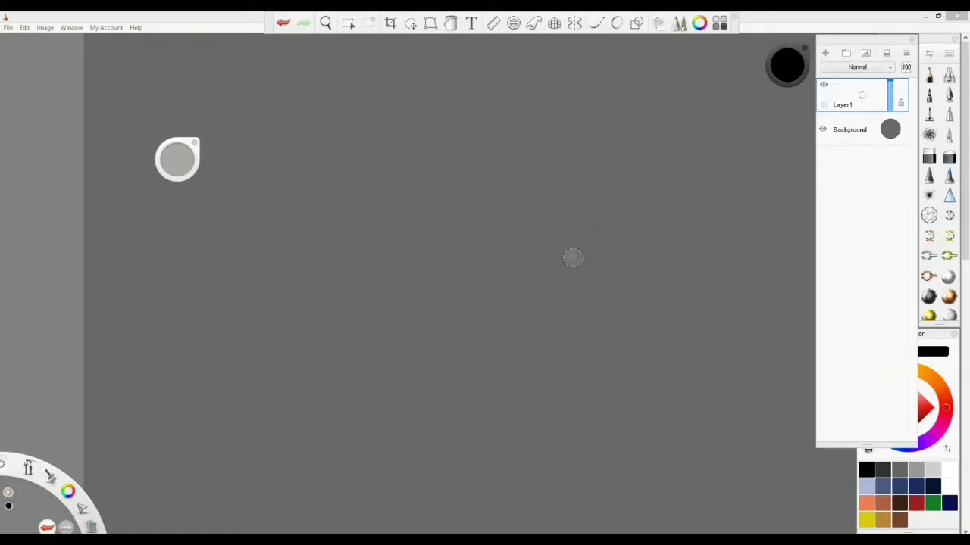
{"action": "mouse_move", "coordinate": [569, 264]}
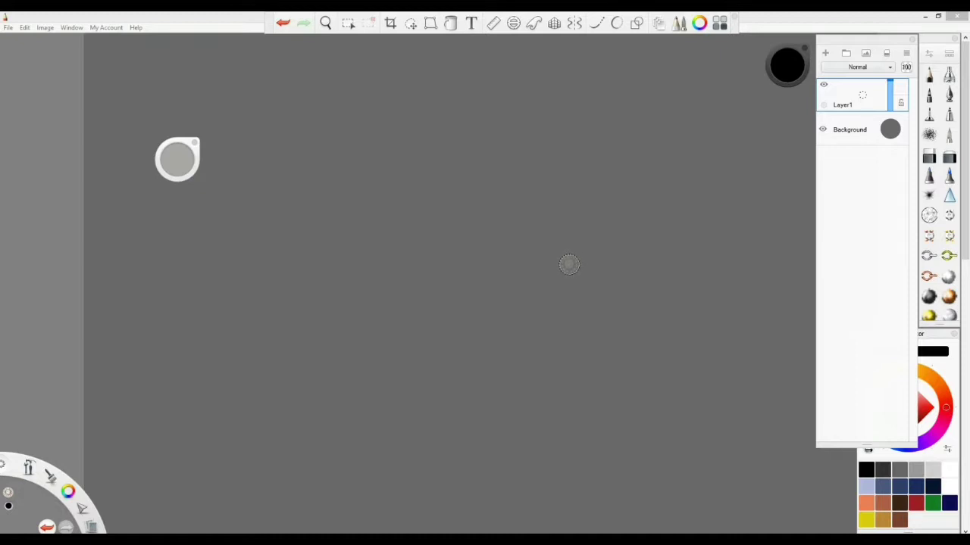
{"action": "mouse_move", "coordinate": [554, 280]}
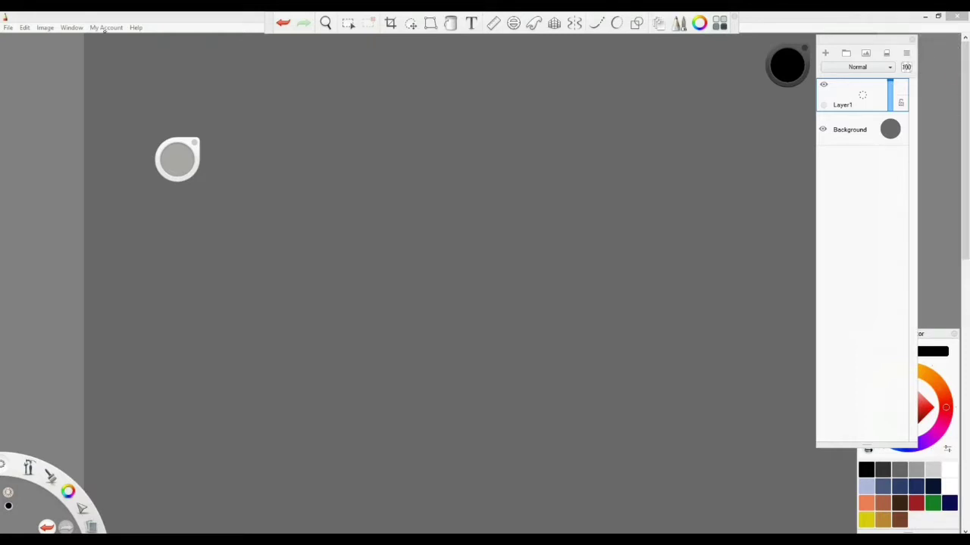
Open the Brush Library and browse down through all the jewelry brush sets.
{"action": "left_click", "coordinate": [72, 27]}
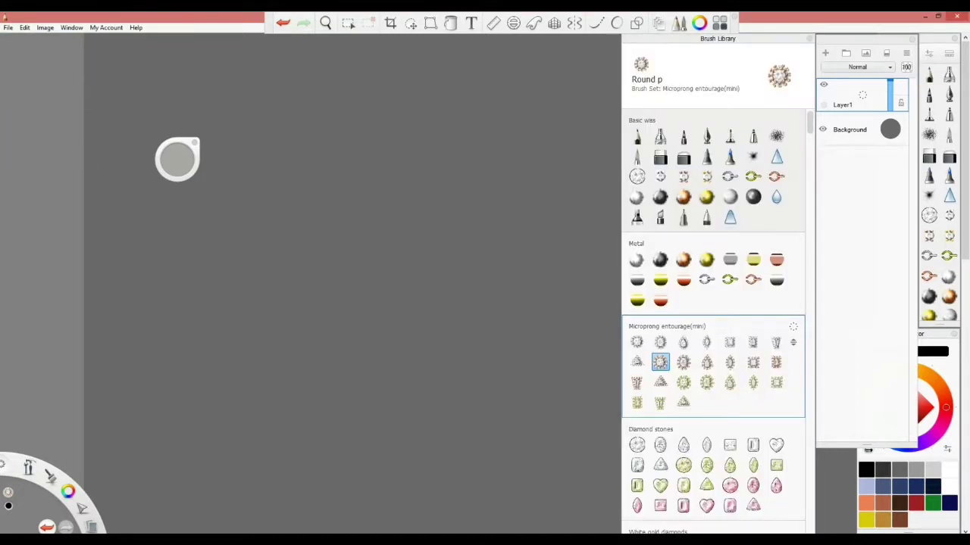
{"action": "mouse_move", "coordinate": [929, 74]}
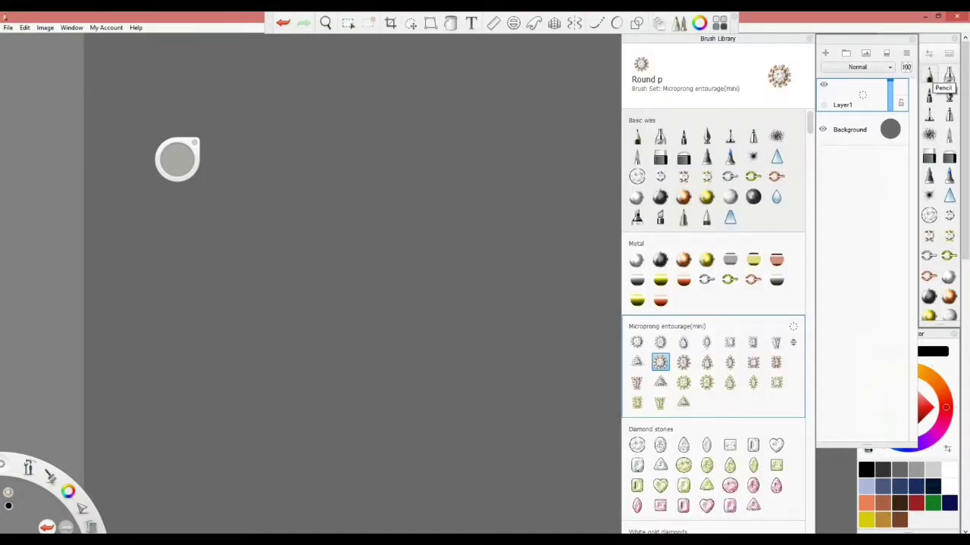
{"action": "scroll", "scroll_direction": "down", "scroll_amount": 3}
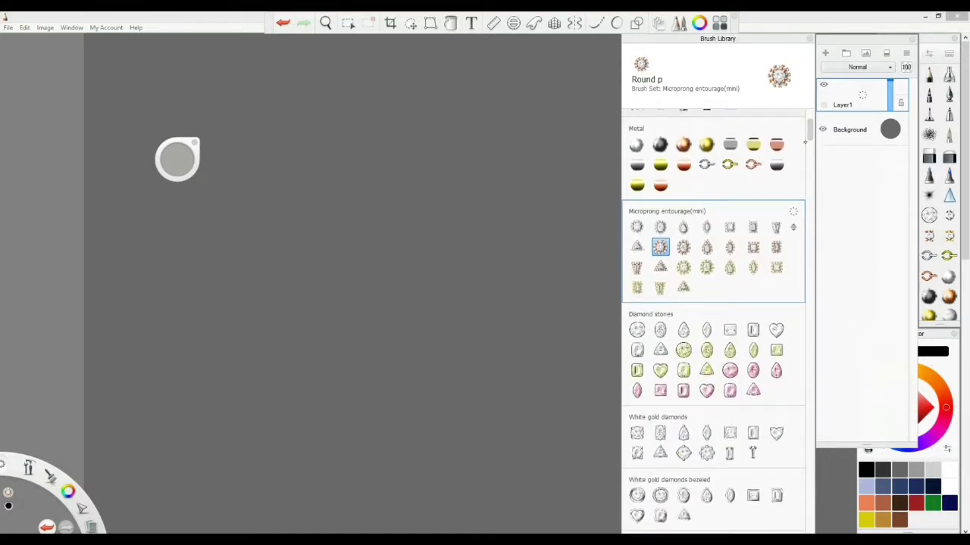
{"action": "scroll", "scroll_direction": "down", "scroll_amount": 3}
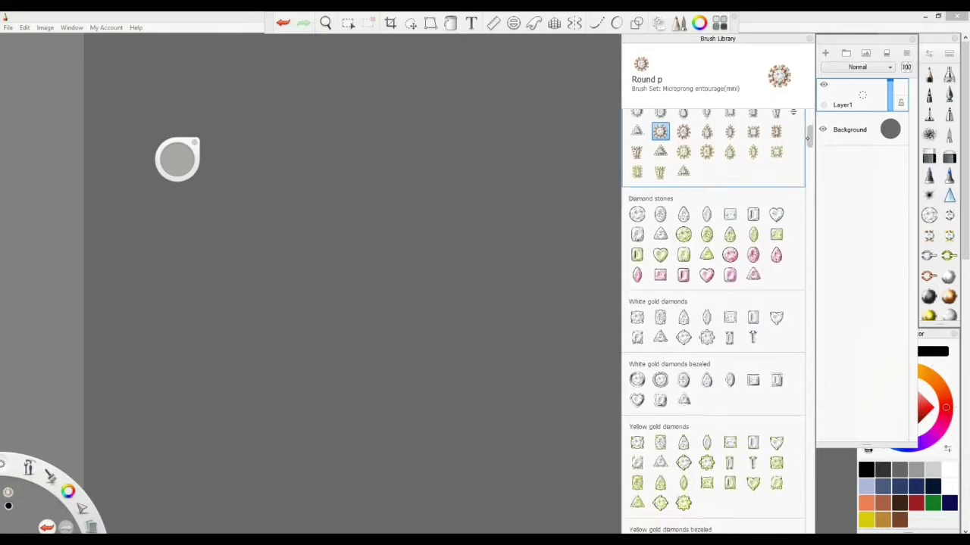
{"action": "scroll", "scroll_direction": "down", "scroll_amount": 3}
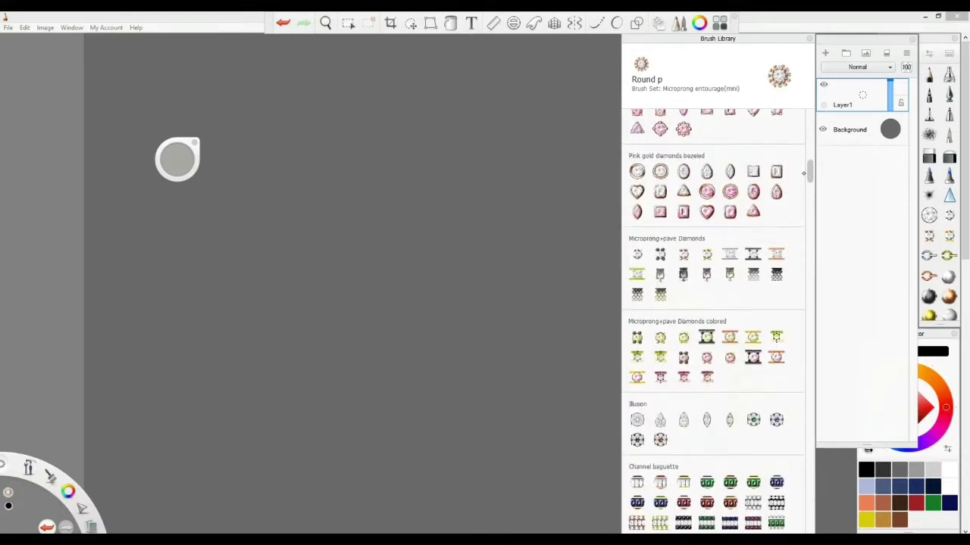
{"action": "scroll", "scroll_direction": "down", "scroll_amount": 3}
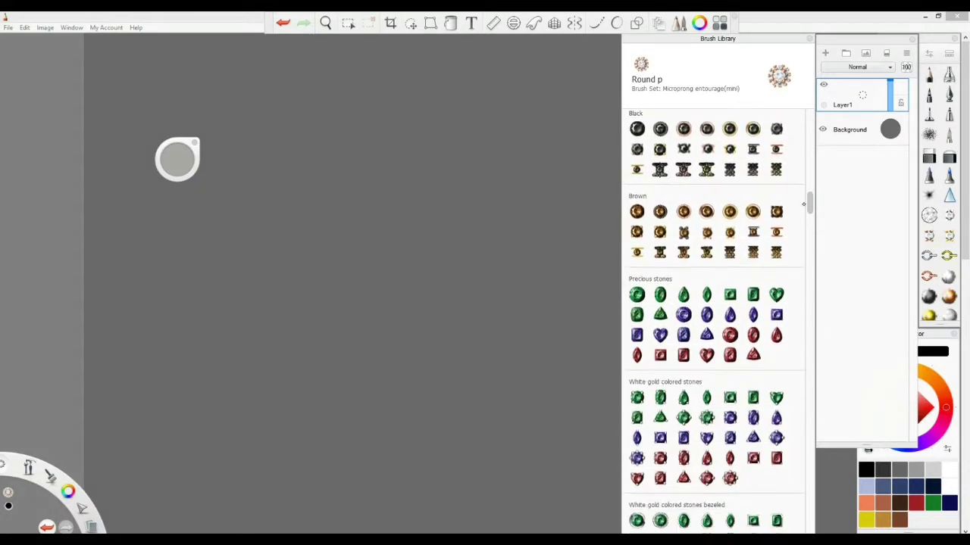
{"action": "scroll", "scroll_direction": "down", "scroll_amount": 3}
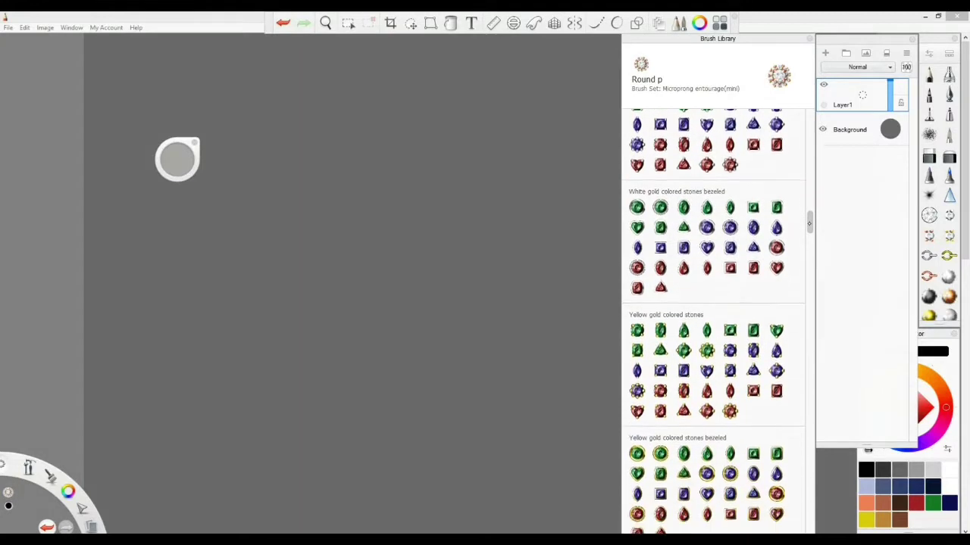
{"action": "scroll", "scroll_direction": "down", "scroll_amount": 3}
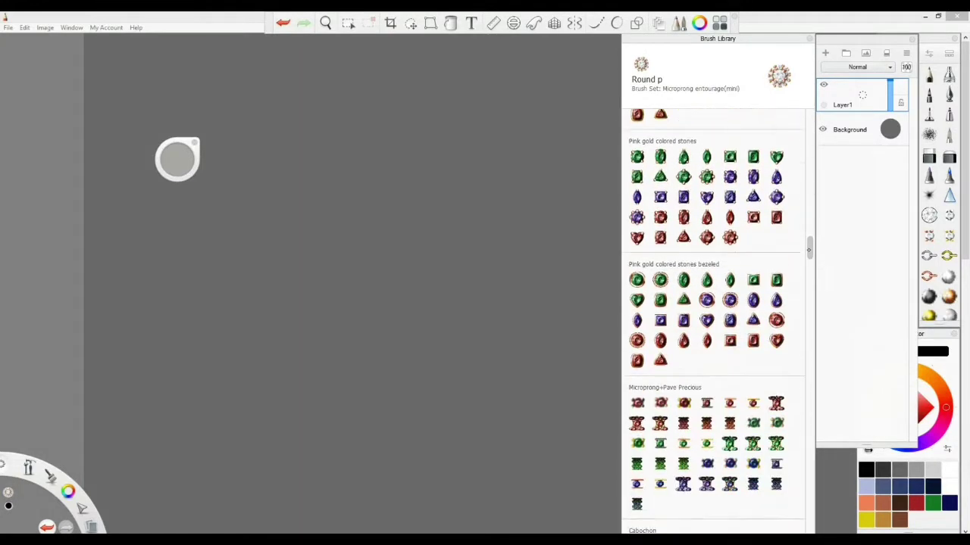
{"action": "scroll", "scroll_direction": "down", "scroll_amount": 3}
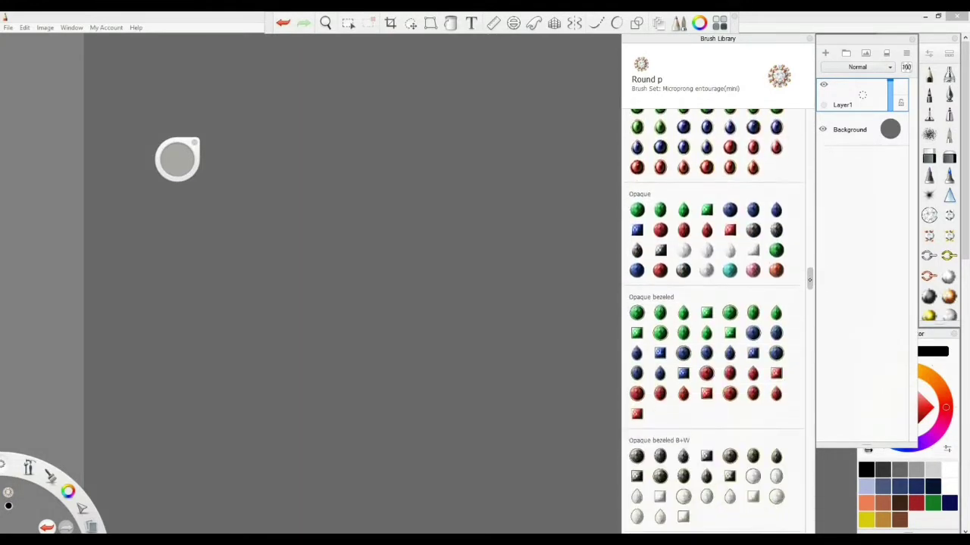
{"action": "scroll", "scroll_direction": "down", "scroll_amount": 3}
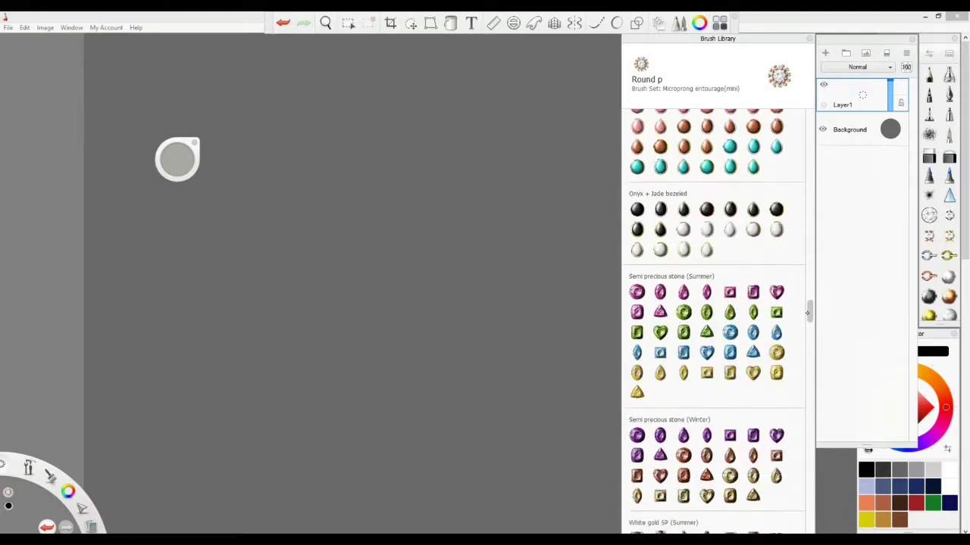
{"action": "scroll", "scroll_direction": "down", "scroll_amount": 3}
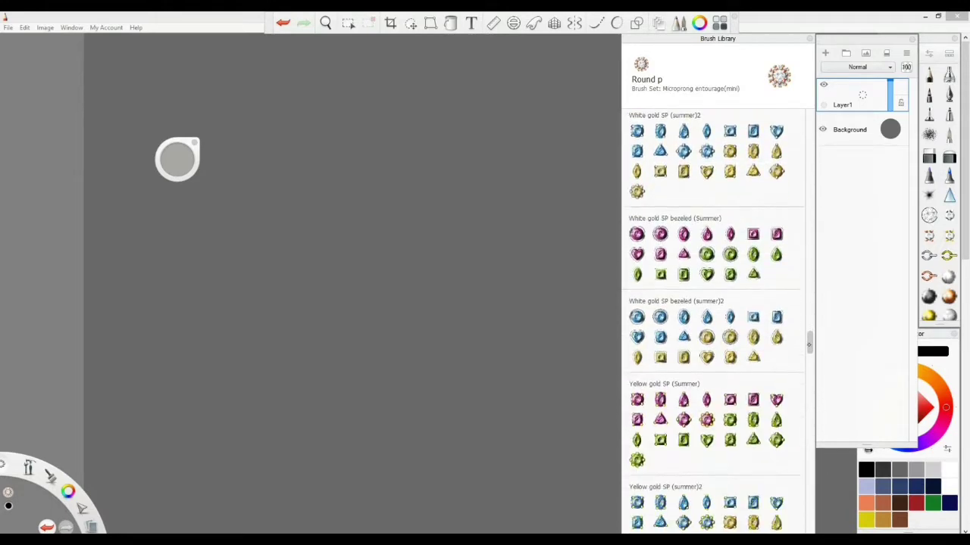
{"action": "scroll", "scroll_direction": "down", "scroll_amount": 3}
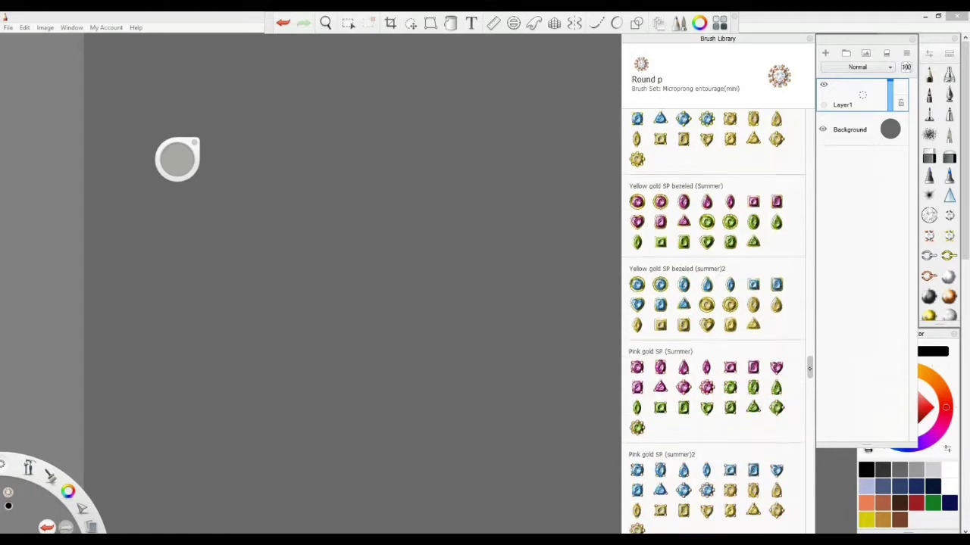
{"action": "scroll", "scroll_direction": "down", "scroll_amount": 3}
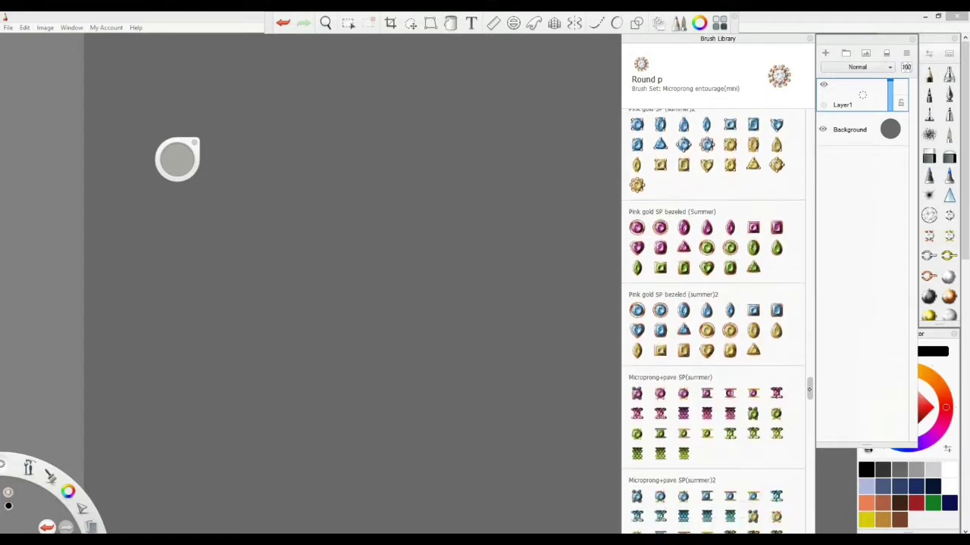
{"action": "scroll", "scroll_direction": "down", "scroll_amount": 3}
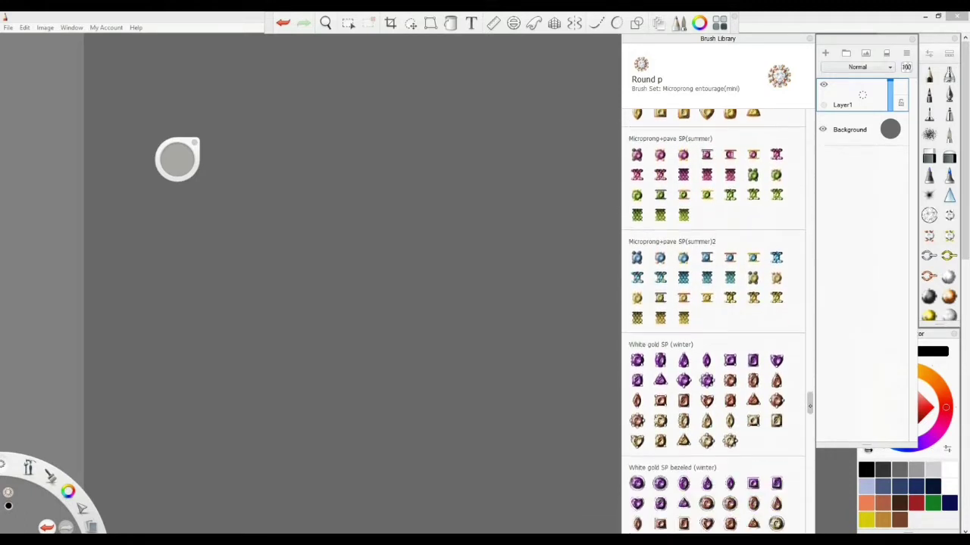
{"action": "scroll", "scroll_direction": "down", "scroll_amount": 3}
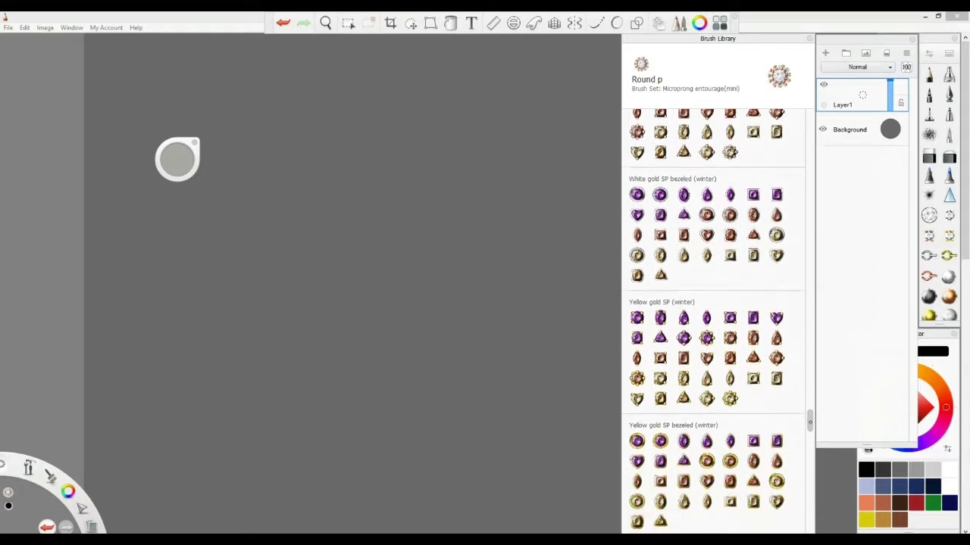
{"action": "scroll", "scroll_direction": "down", "scroll_amount": 3}
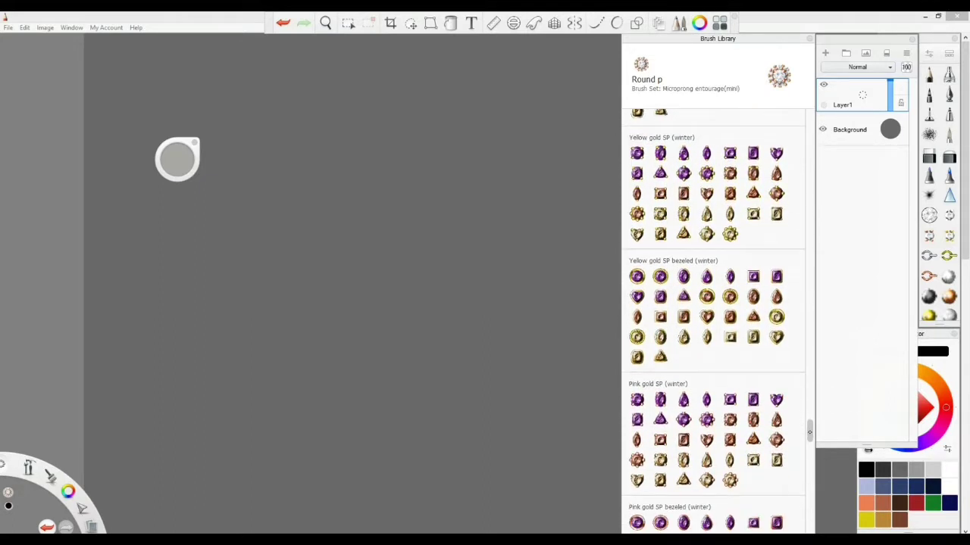
{"action": "scroll", "scroll_direction": "down", "scroll_amount": 3}
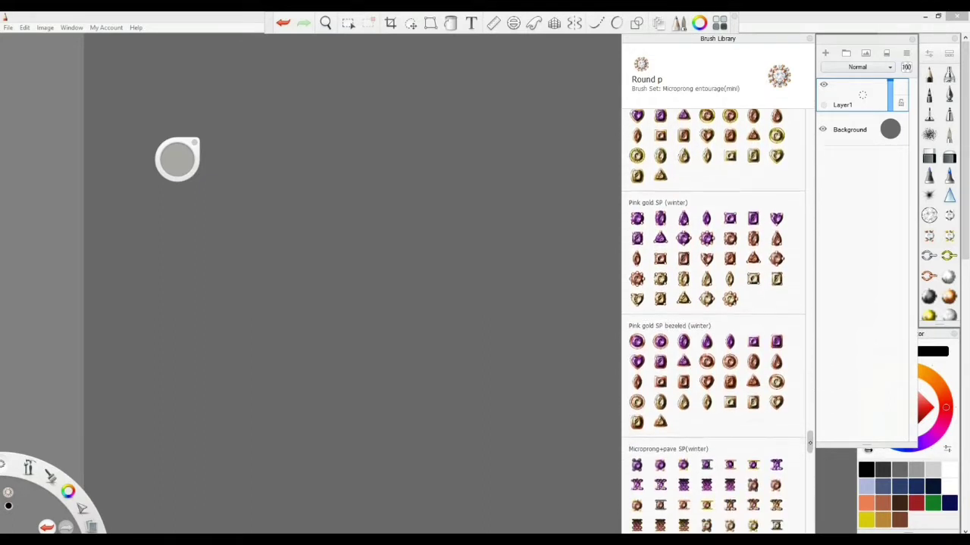
{"action": "scroll", "scroll_direction": "down", "scroll_amount": 3}
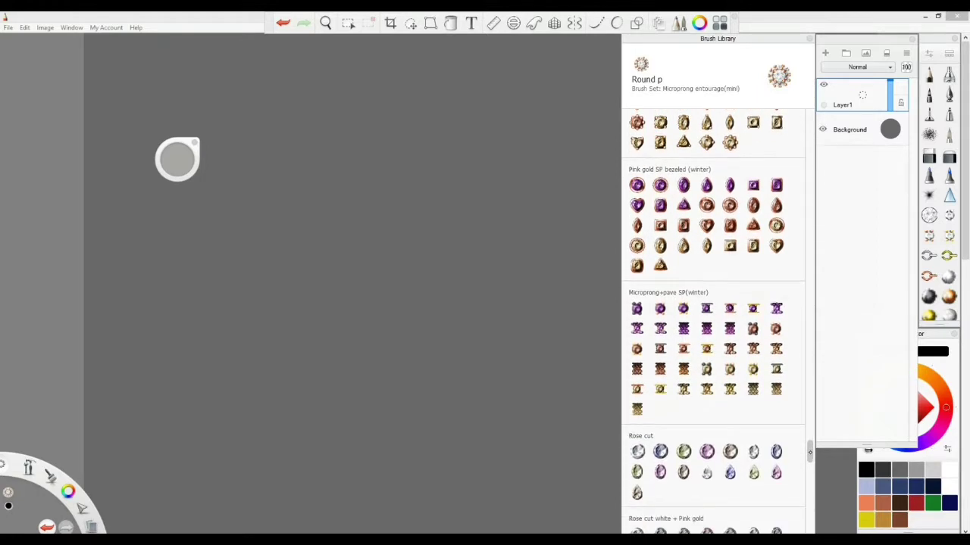
{"action": "scroll", "scroll_direction": "down", "scroll_amount": 3}
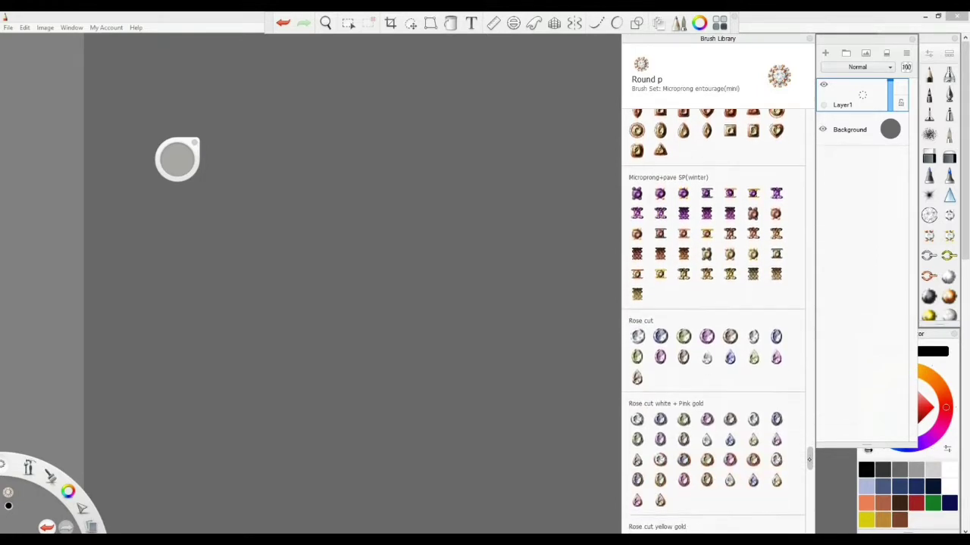
{"action": "scroll", "scroll_direction": "down", "scroll_amount": 3}
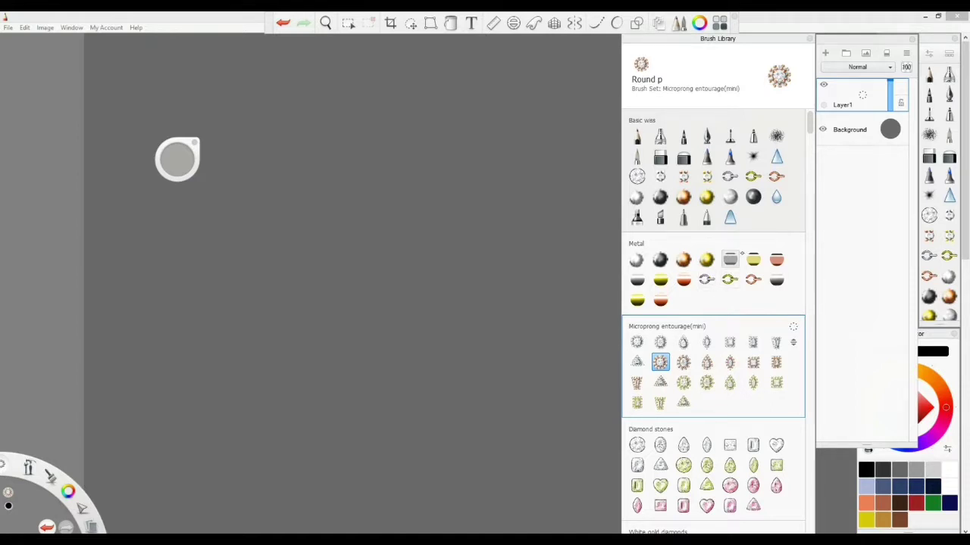
Paint a long diagonal chain stroke with a Metal set chain brush, then choose yellow gold chain.
{"action": "left_click", "coordinate": [705, 279]}
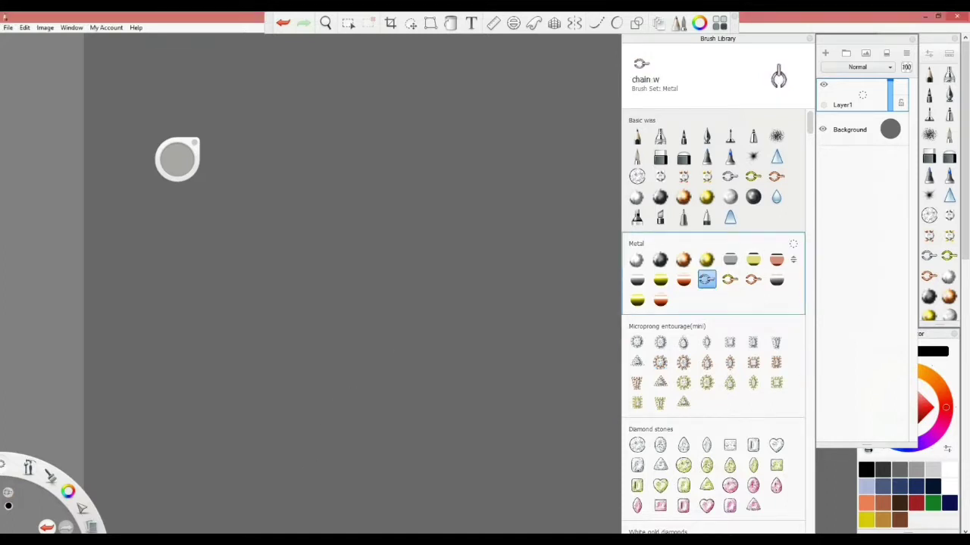
{"action": "left_click_drag", "start_coordinate": [303, 481], "coordinate": [595, 121]}
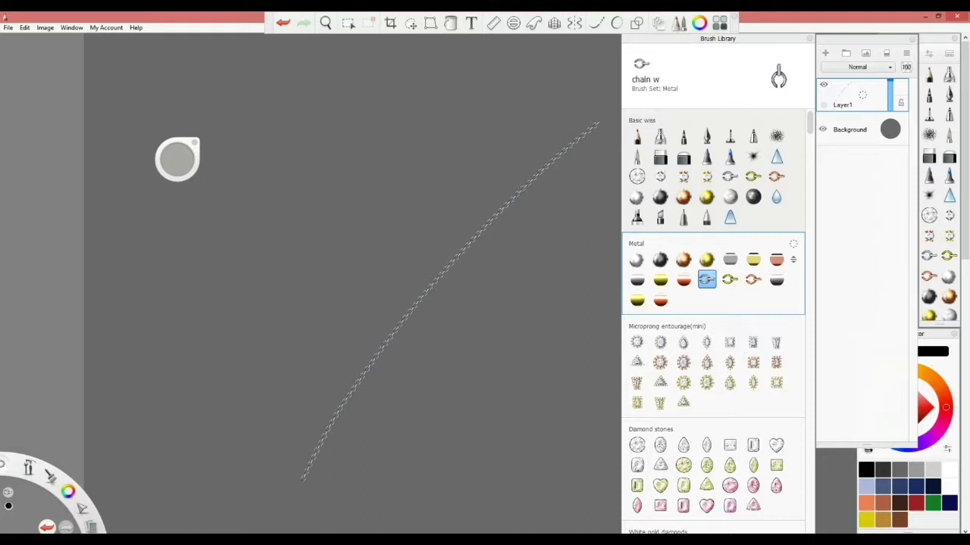
{"action": "mouse_move", "coordinate": [489, 346]}
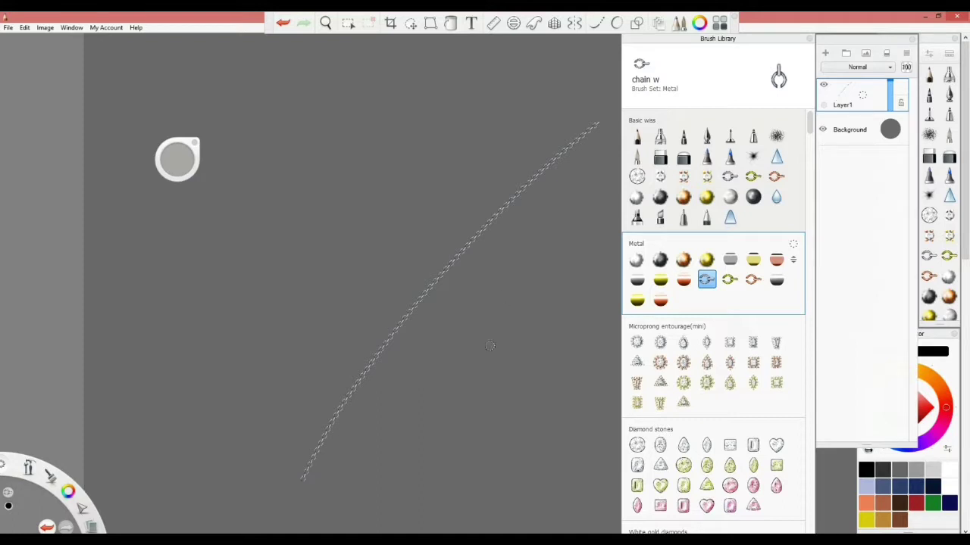
{"action": "mouse_move", "coordinate": [361, 478]}
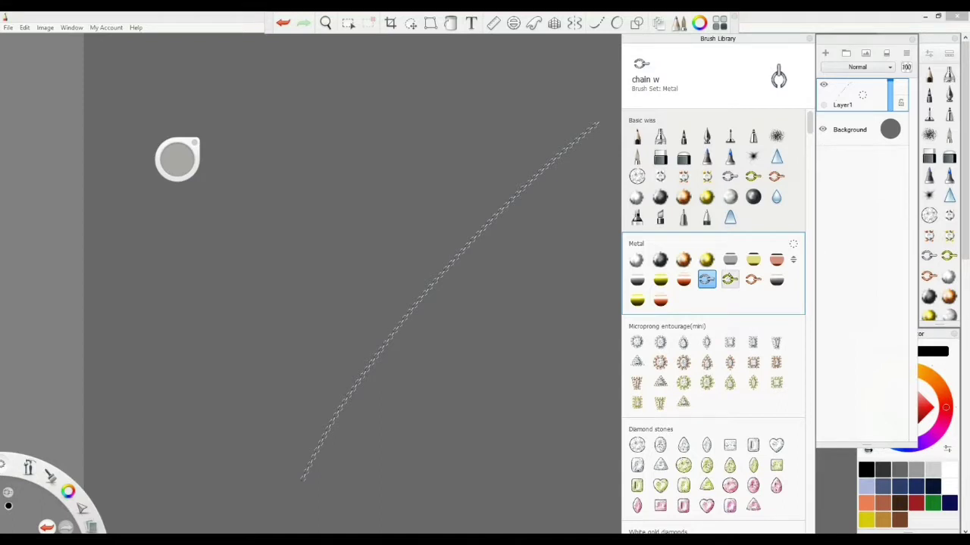
{"action": "left_click", "coordinate": [753, 278]}
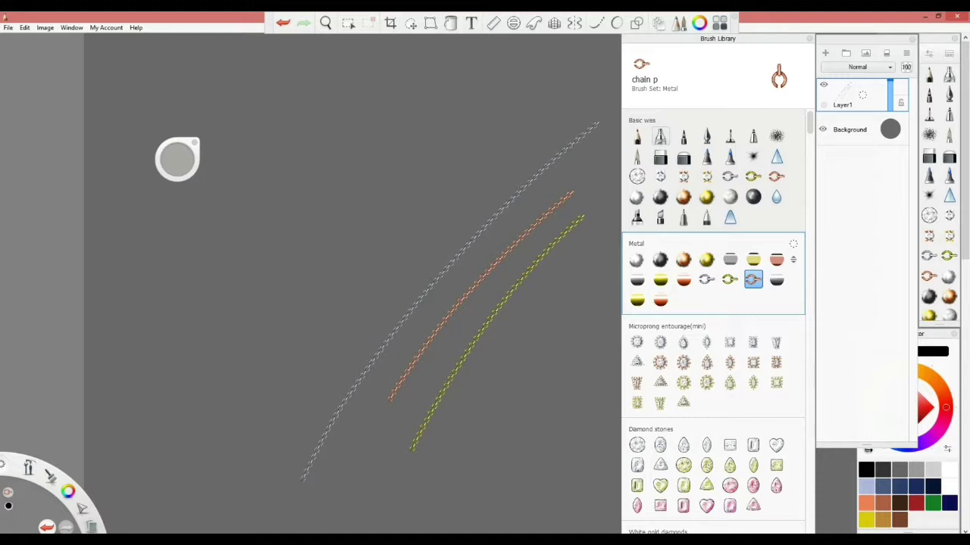
Use the pink tube, yellow tube and yellow chain brushes from the Metal set.
{"action": "left_click", "coordinate": [684, 279]}
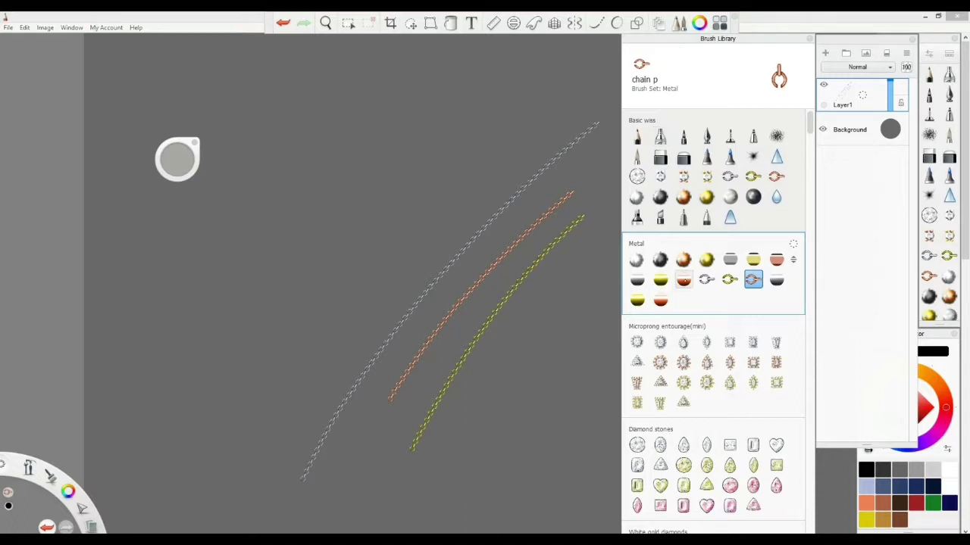
{"action": "left_click", "coordinate": [683, 279]}
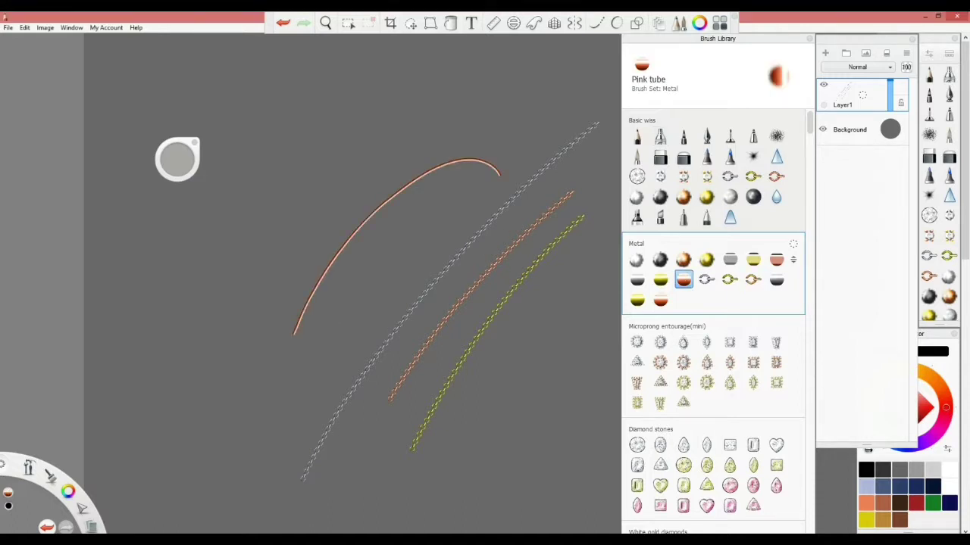
{"action": "left_click", "coordinate": [660, 280]}
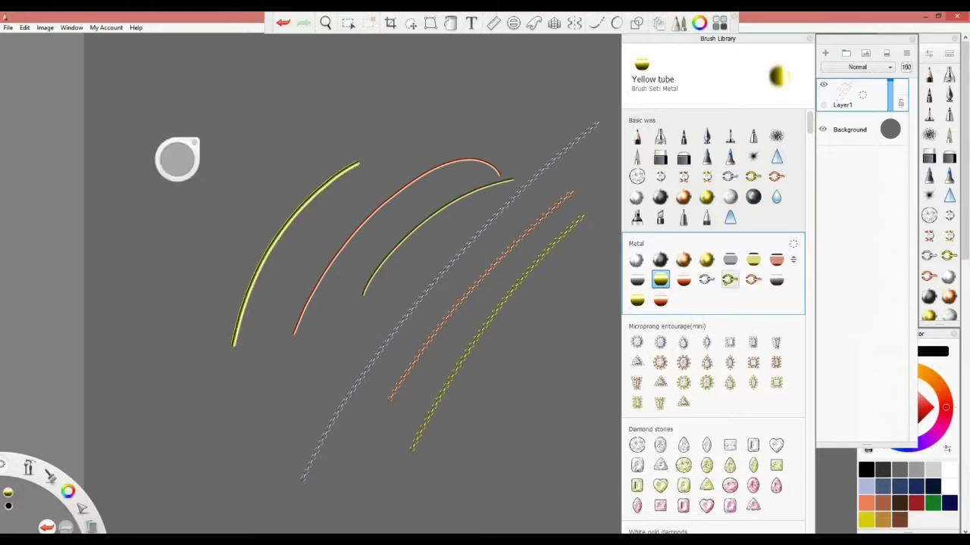
{"action": "left_click", "coordinate": [729, 280]}
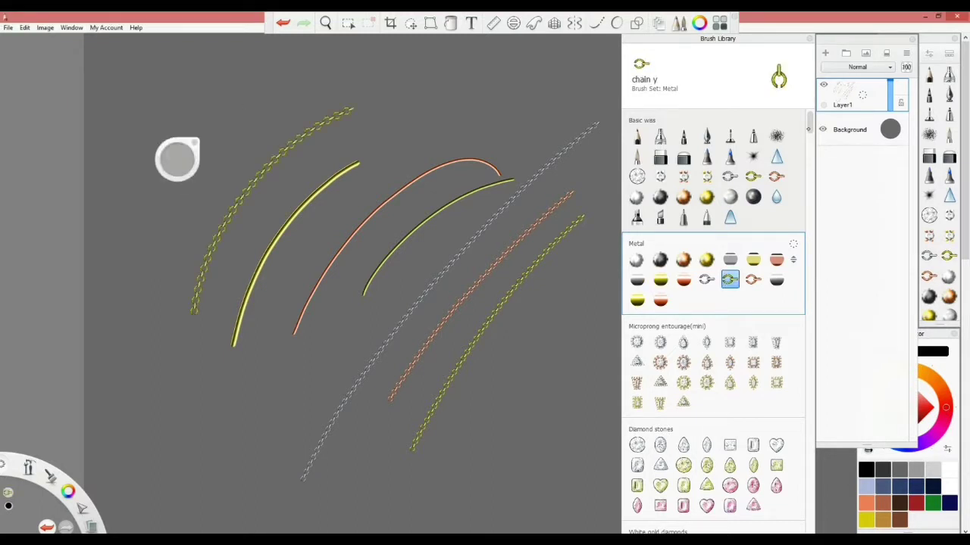
{"action": "scroll", "scroll_direction": "down", "scroll_amount": 3}
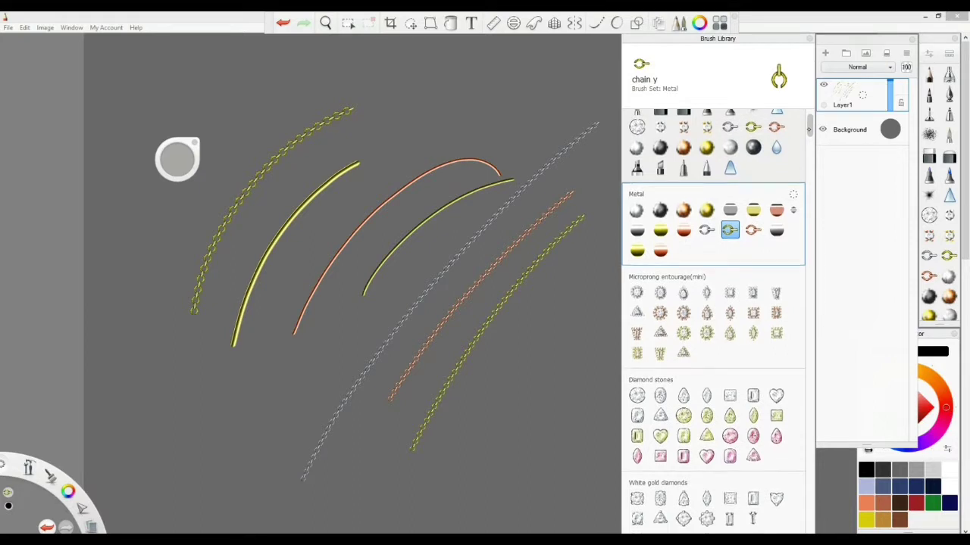
{"action": "scroll", "scroll_direction": "down", "scroll_amount": 3}
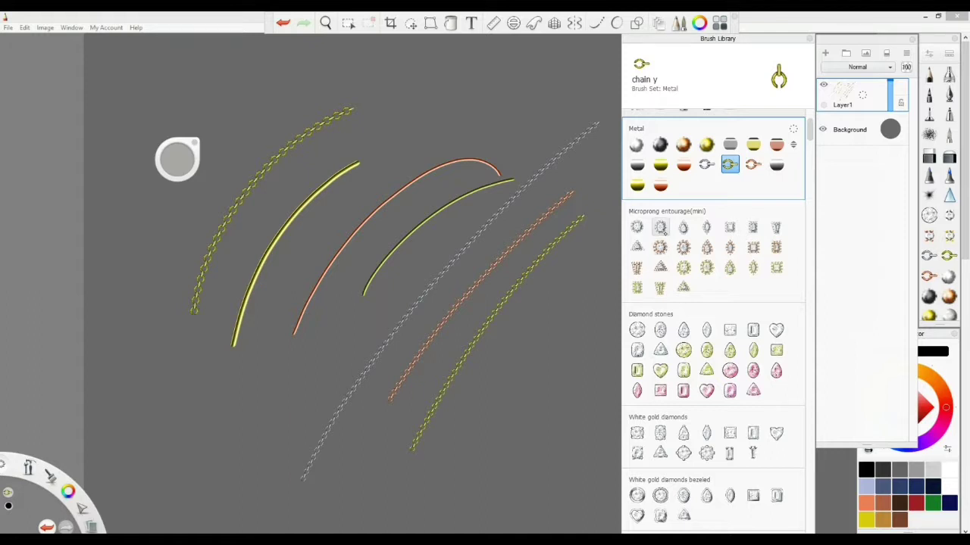
Draw two beaded strands with the Round p prong-set stone brush, at left and centre.
{"action": "left_click", "coordinate": [660, 247]}
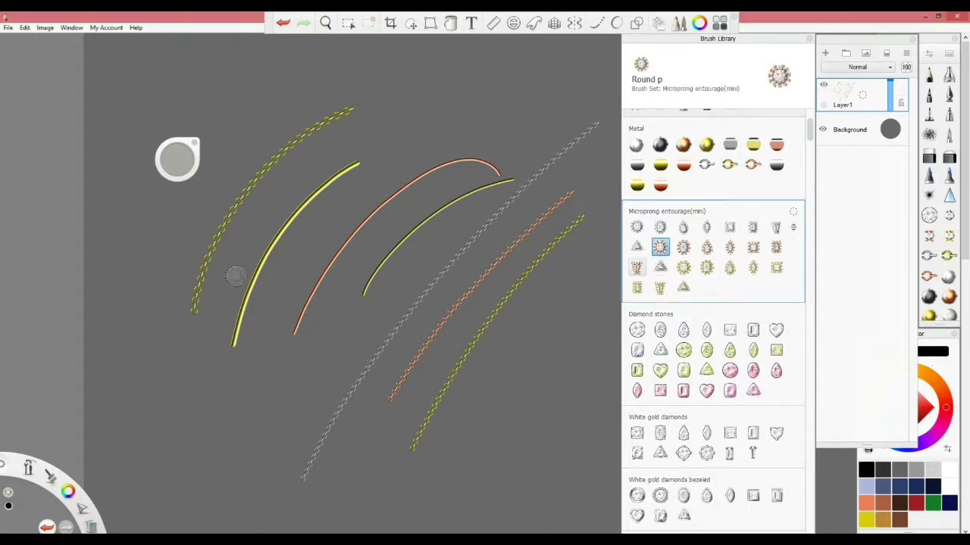
{"action": "left_click_drag", "start_coordinate": [235, 273], "coordinate": [533, 78]}
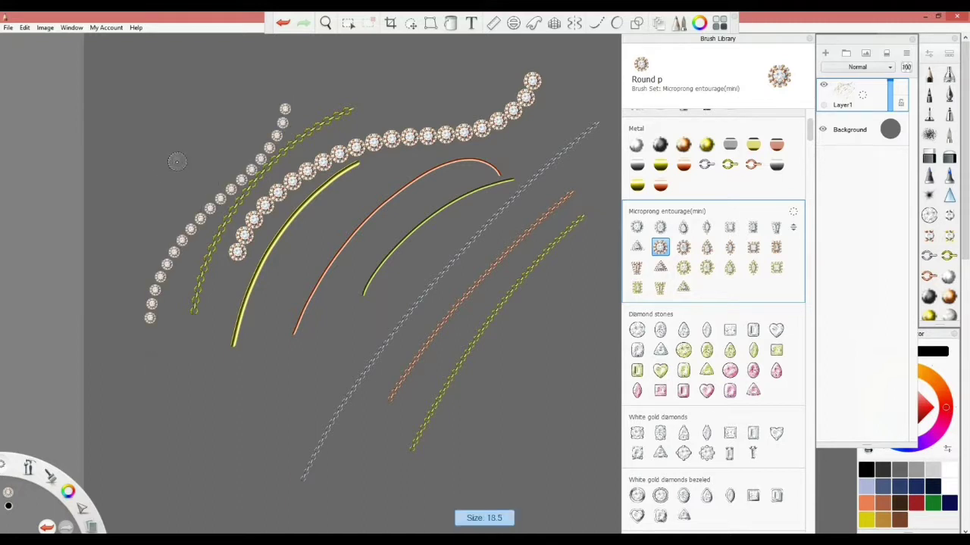
{"action": "left_click_drag", "start_coordinate": [337, 205], "coordinate": [186, 443]}
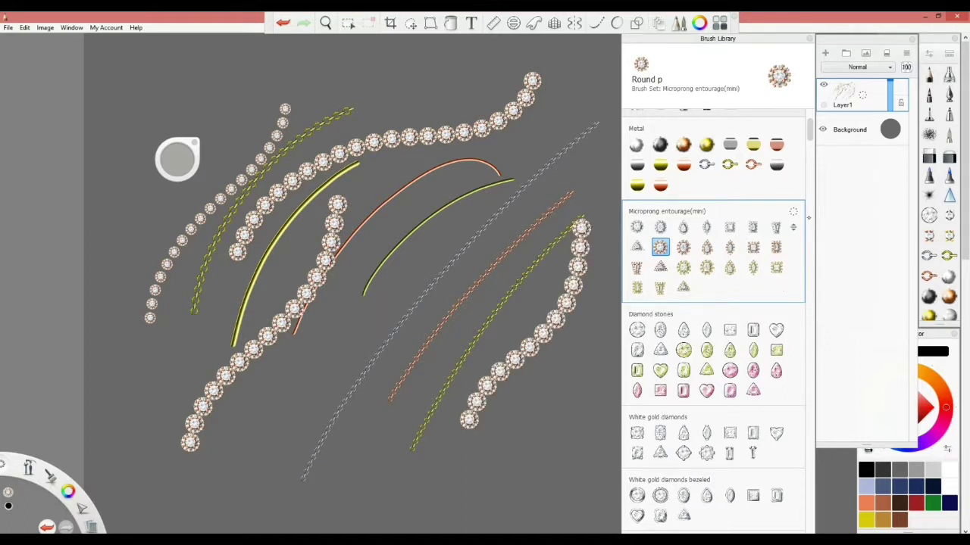
{"action": "scroll", "scroll_direction": "down", "scroll_amount": 3}
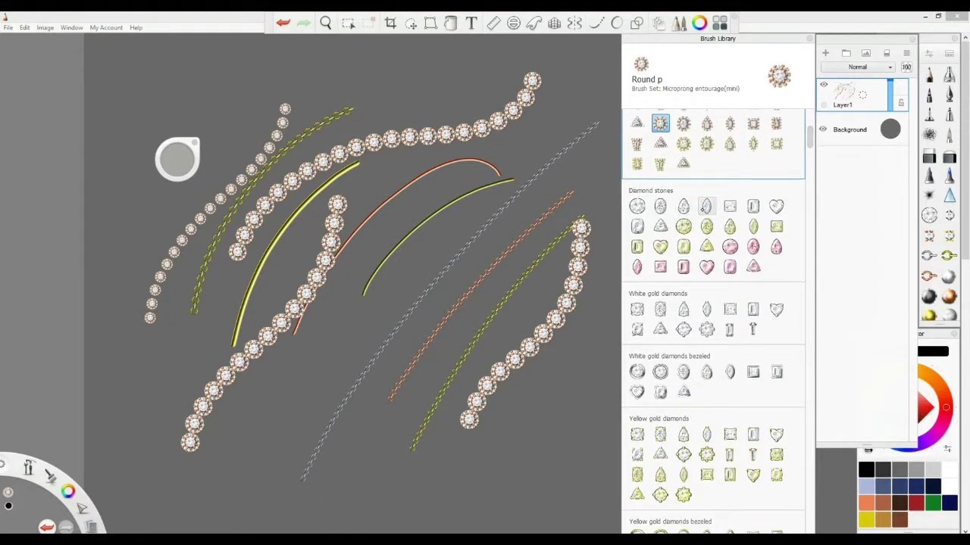
Use the white gold Diamond round, Round bezel, Round dotted bezel, marquise and princess brushes.
{"action": "left_click", "coordinate": [637, 206]}
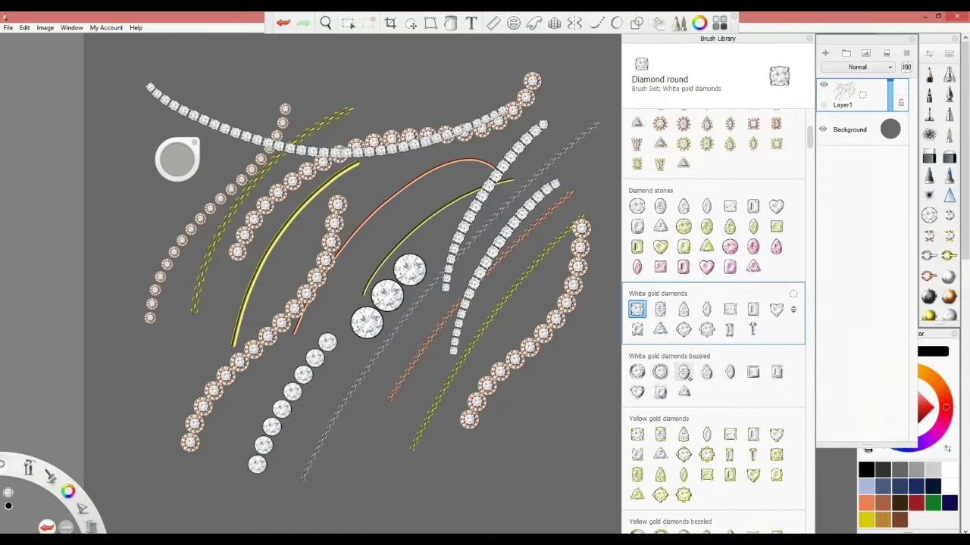
{"action": "left_click", "coordinate": [637, 372]}
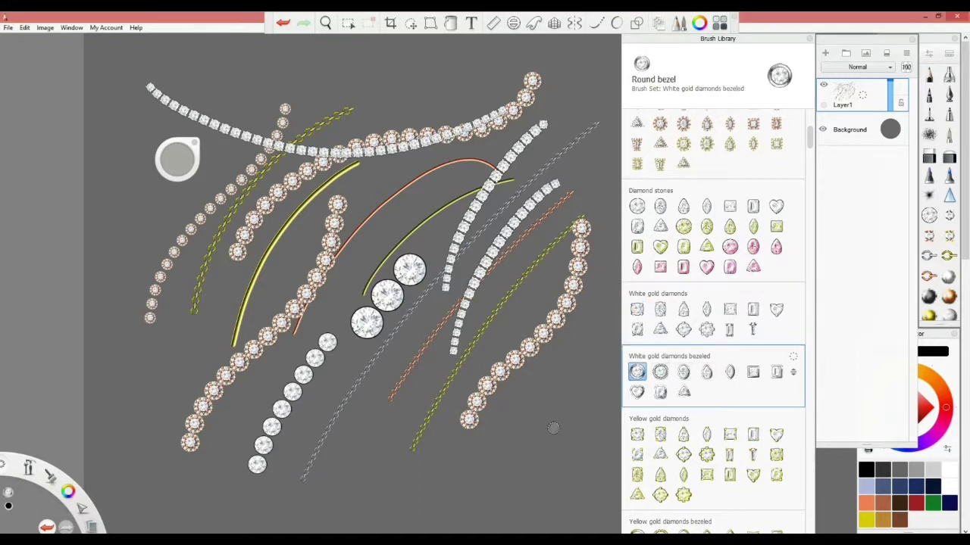
{"action": "left_click", "coordinate": [660, 372]}
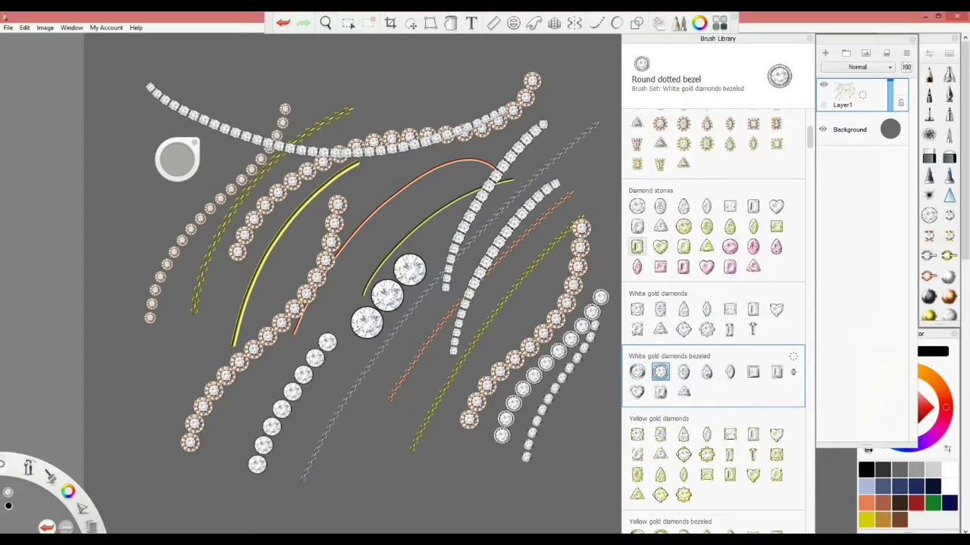
{"action": "left_click", "coordinate": [729, 372]}
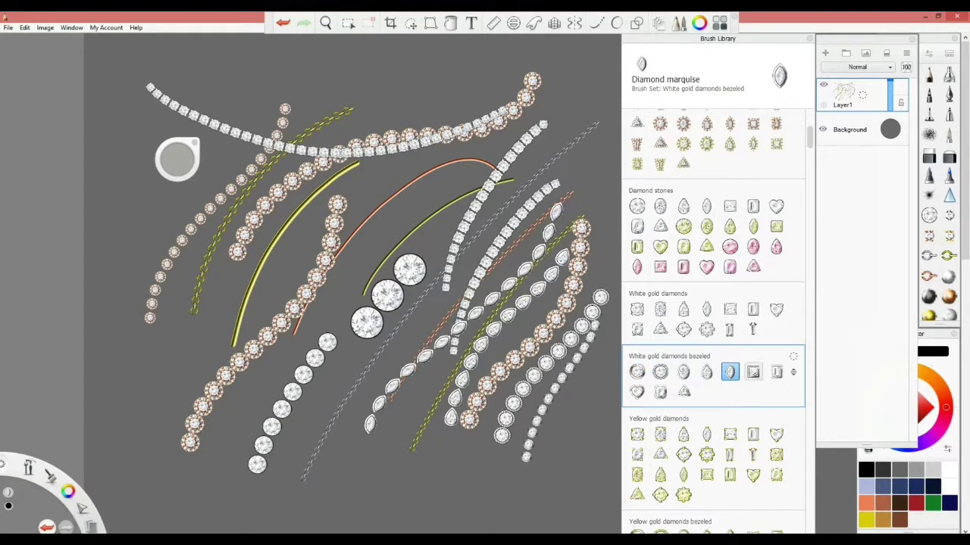
{"action": "left_click", "coordinate": [752, 372]}
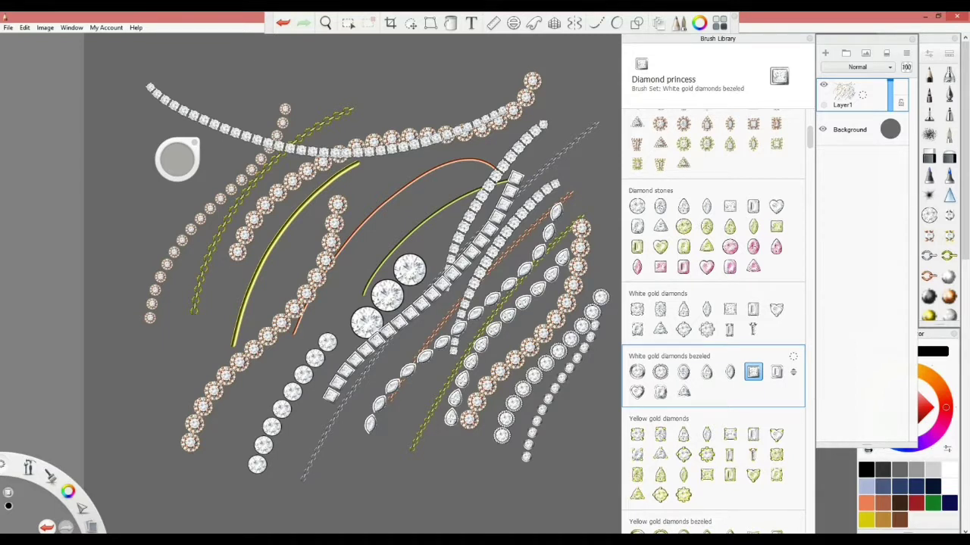
{"action": "scroll", "scroll_direction": "down", "scroll_amount": 3}
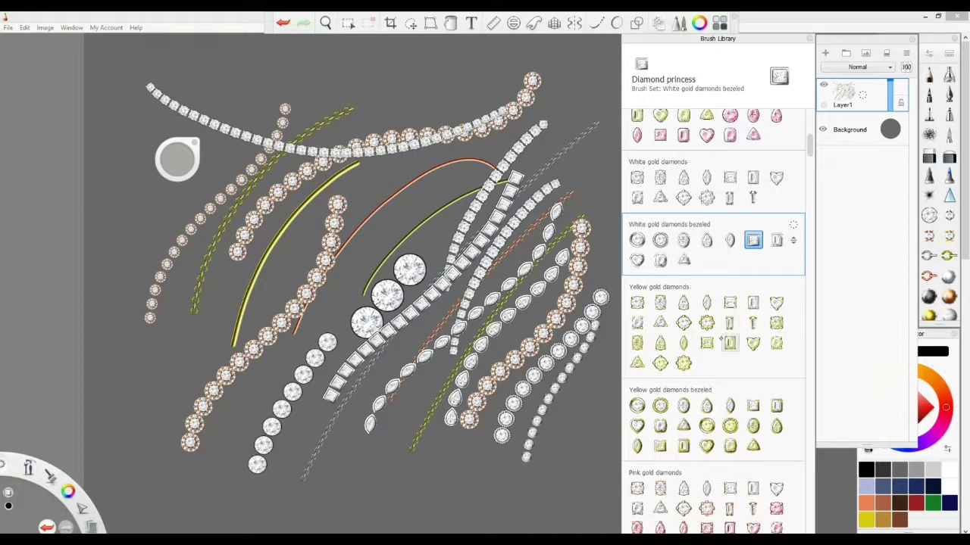
Use the yellow gold Round bezel, then pink gold Round dotted bezel and Diamond pear brushes.
{"action": "left_click", "coordinate": [636, 302]}
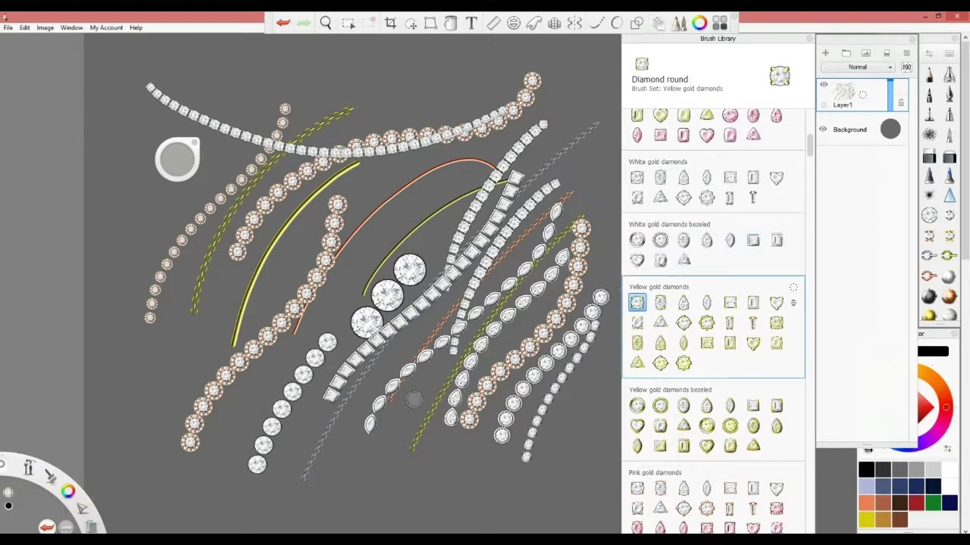
{"action": "left_click", "coordinate": [636, 405]}
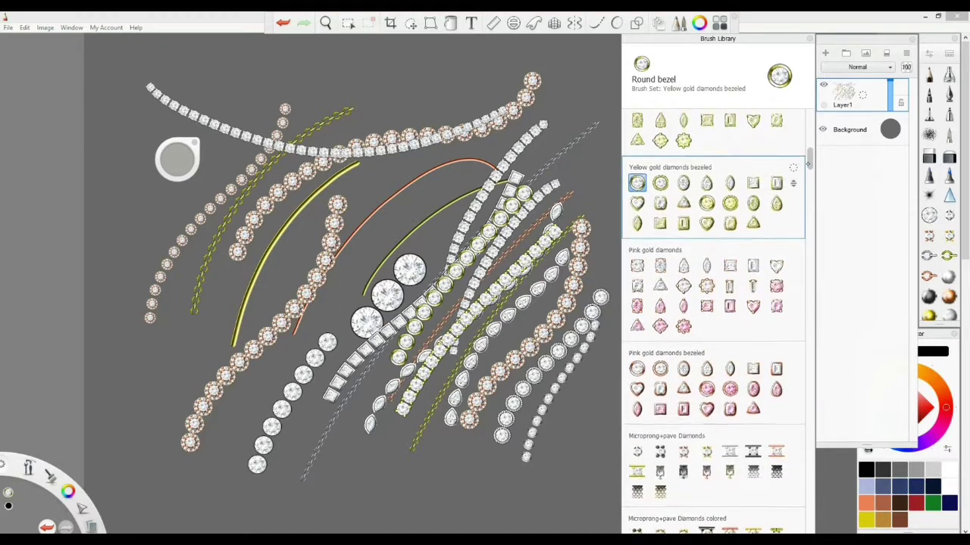
{"action": "scroll", "scroll_direction": "down", "scroll_amount": 3}
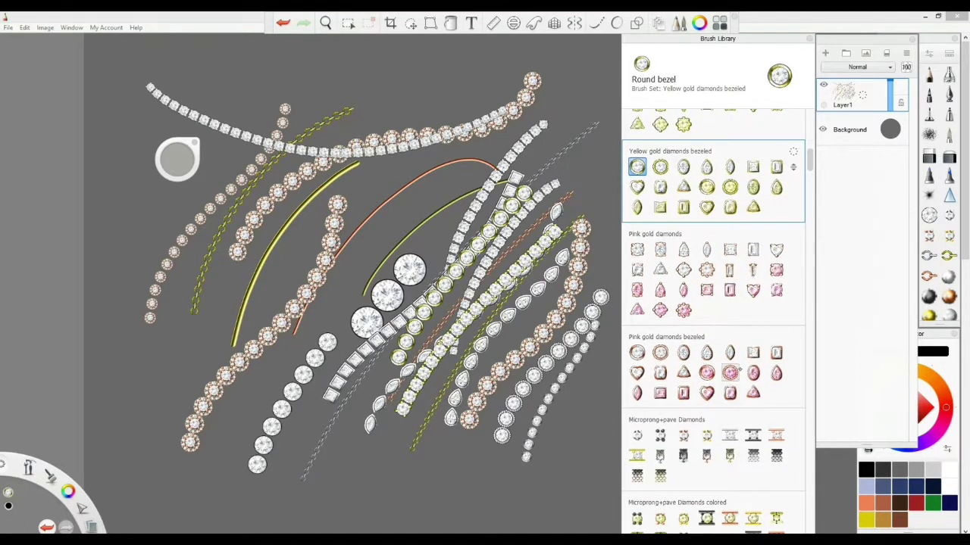
{"action": "left_click", "coordinate": [706, 373]}
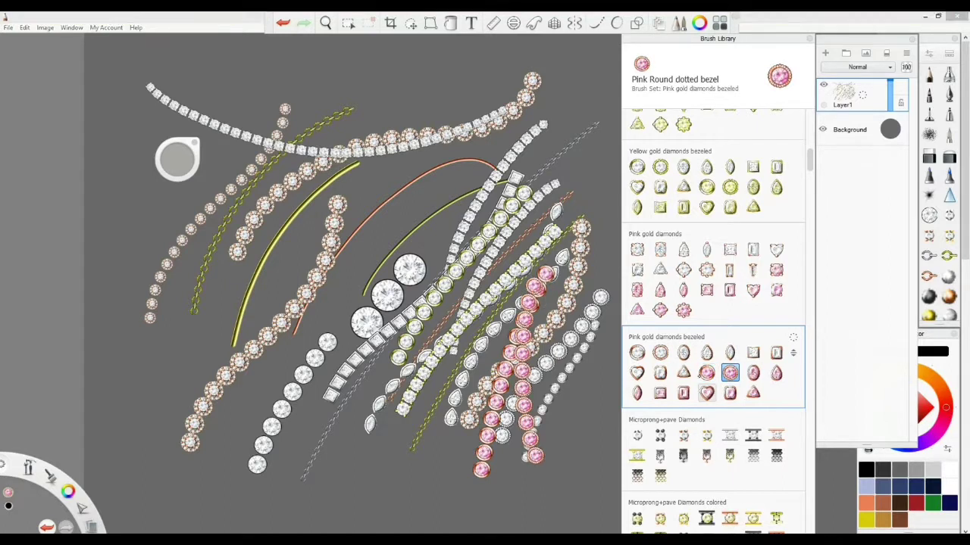
{"action": "left_click", "coordinate": [706, 352]}
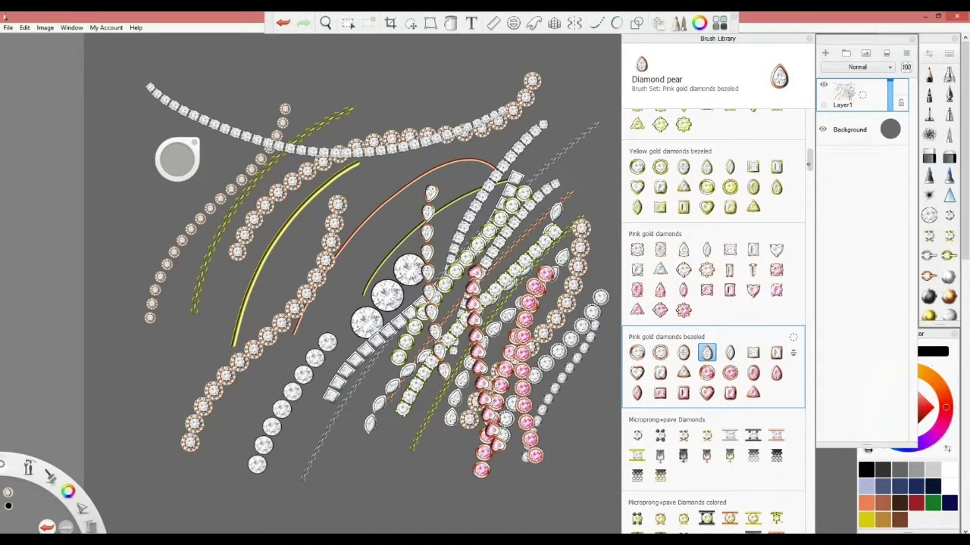
{"action": "scroll", "scroll_direction": "down", "scroll_amount": 3}
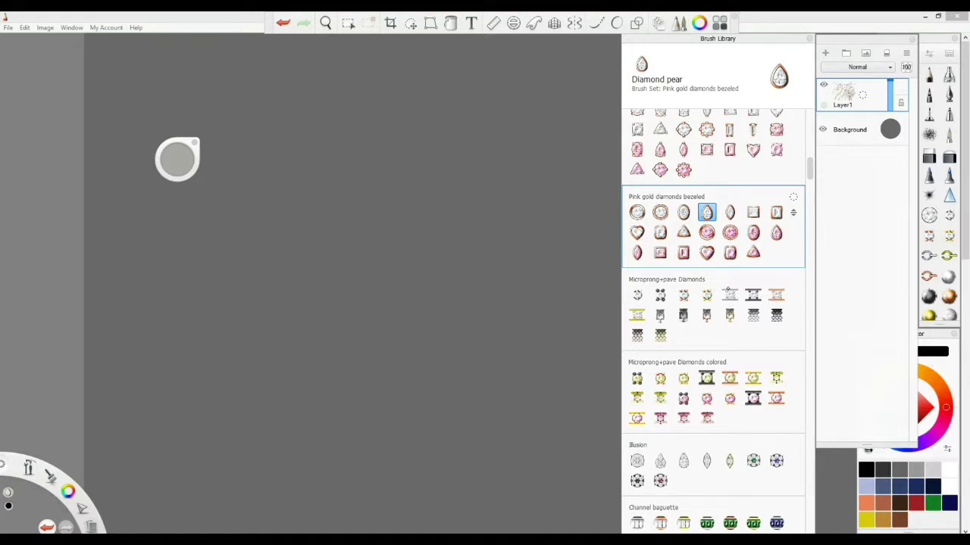
Paint a Diamond pave (wg) line, then use small diamond tube, yellow and pink pavé brushes.
{"action": "left_click", "coordinate": [637, 295]}
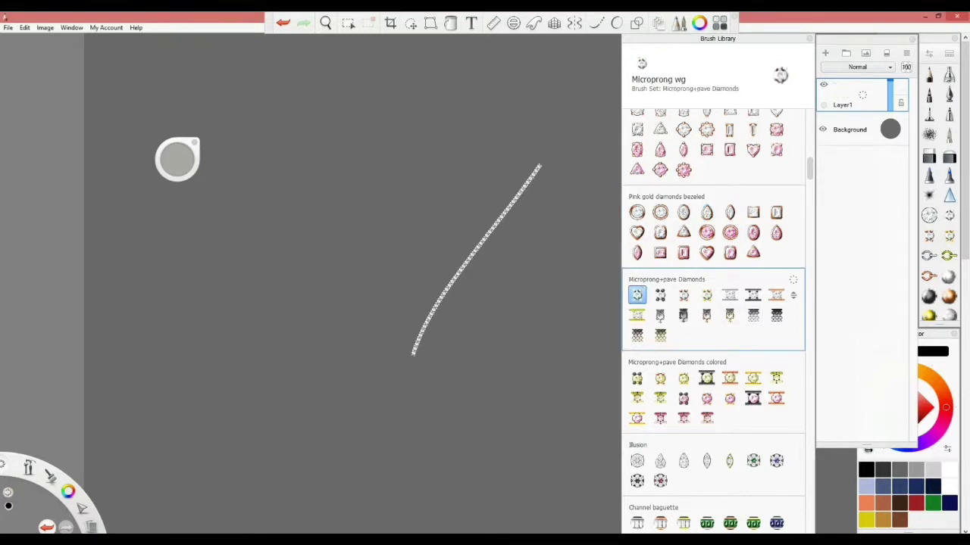
{"action": "left_click", "coordinate": [729, 295]}
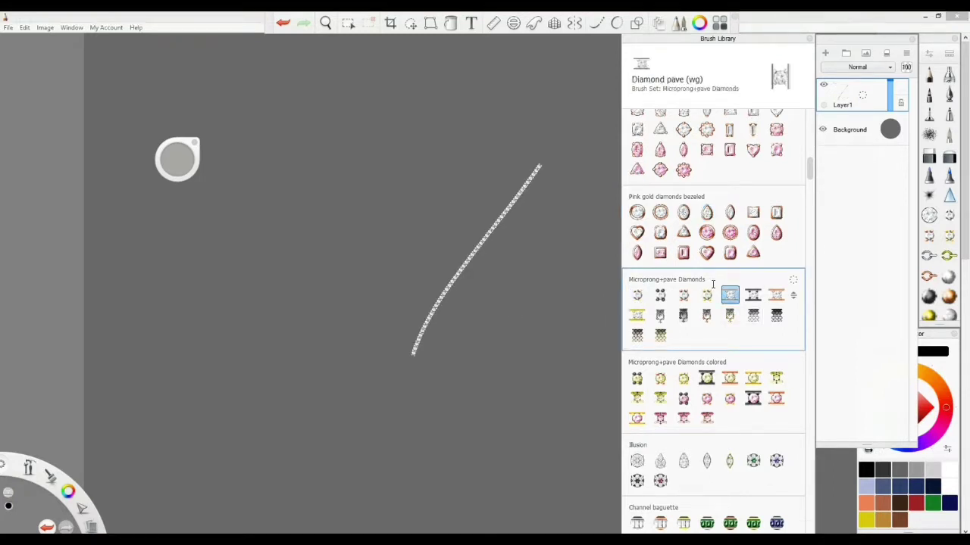
{"action": "left_click_drag", "start_coordinate": [386, 325], "coordinate": [500, 140]}
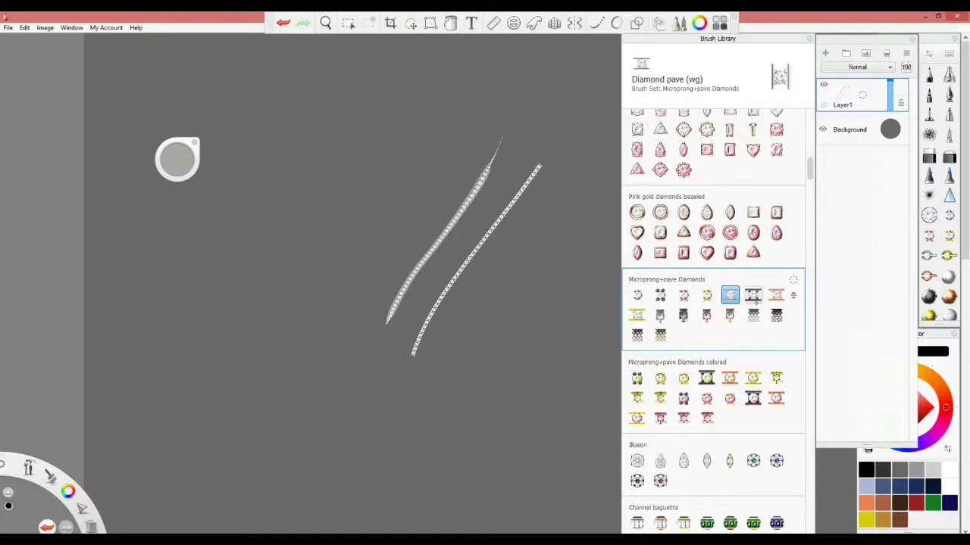
{"action": "left_click", "coordinate": [753, 314]}
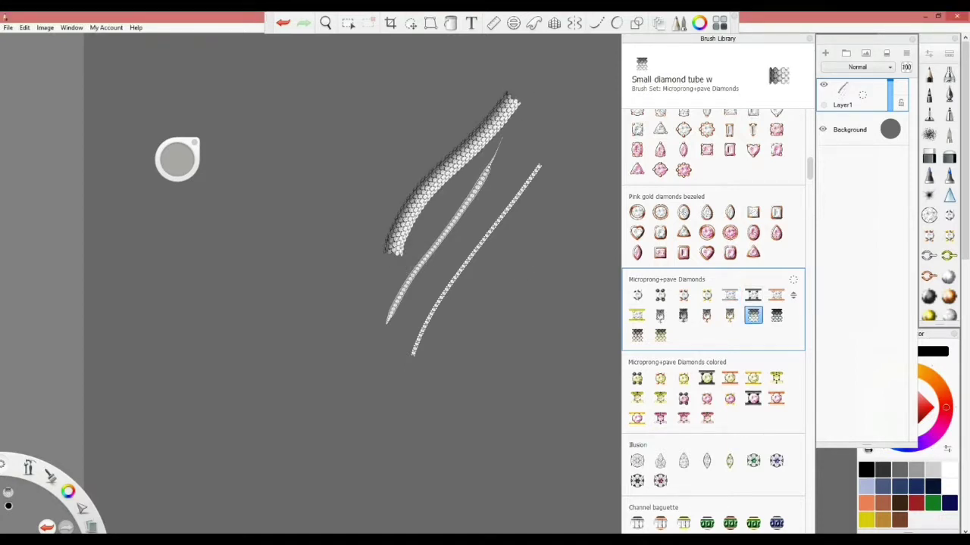
{"action": "left_click", "coordinate": [730, 316]}
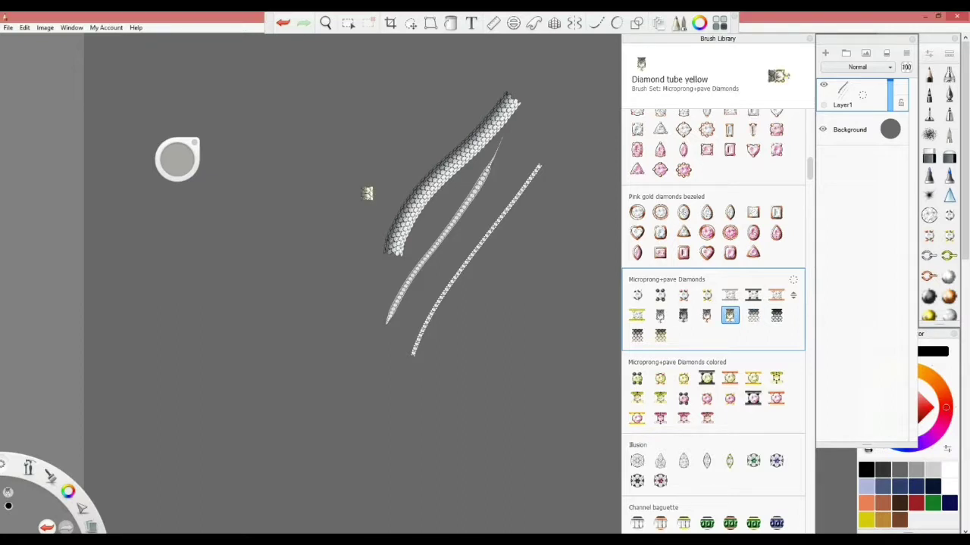
{"action": "left_click", "coordinate": [706, 316]}
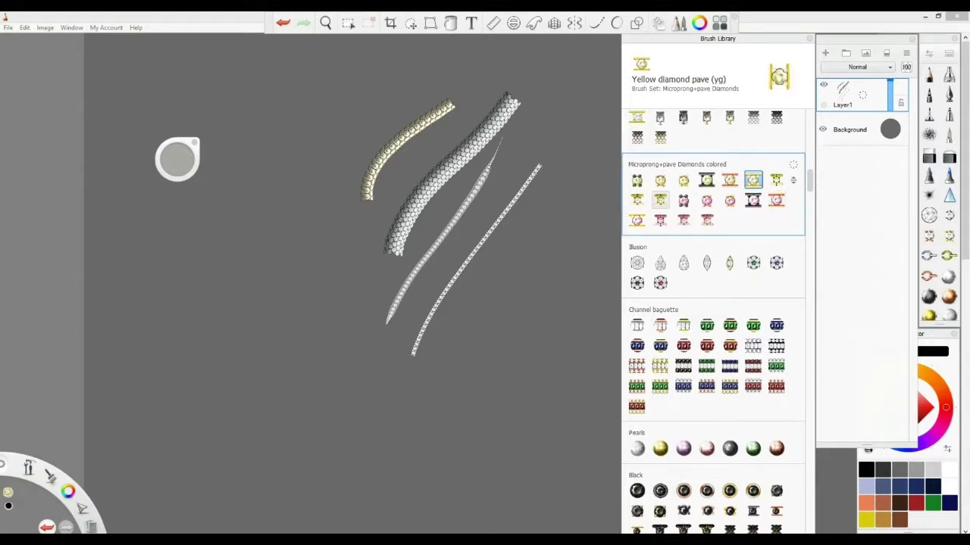
{"action": "left_click", "coordinate": [753, 201]}
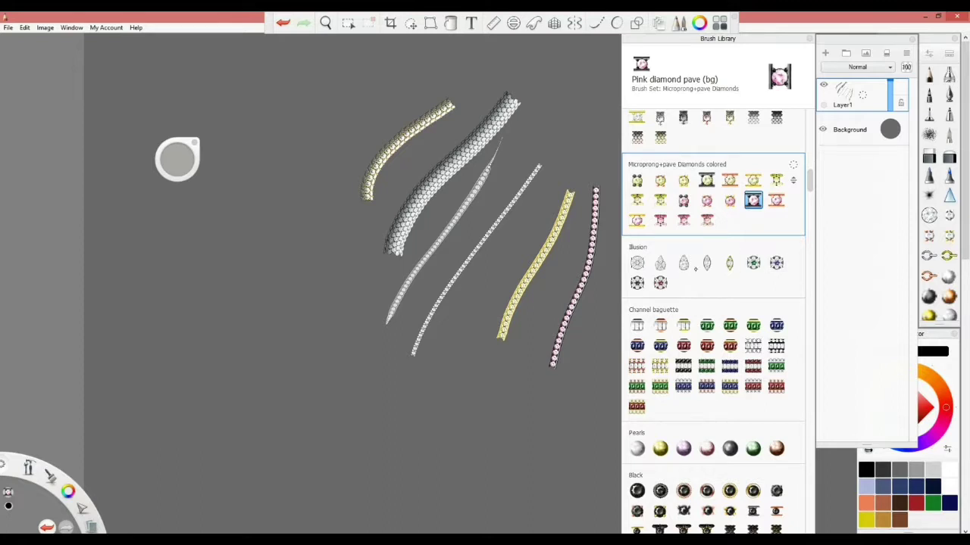
Use the pear and marquise illusion brushes, then baguette, emerald, sapphire and ruby channel brushes.
{"action": "left_click", "coordinate": [660, 263]}
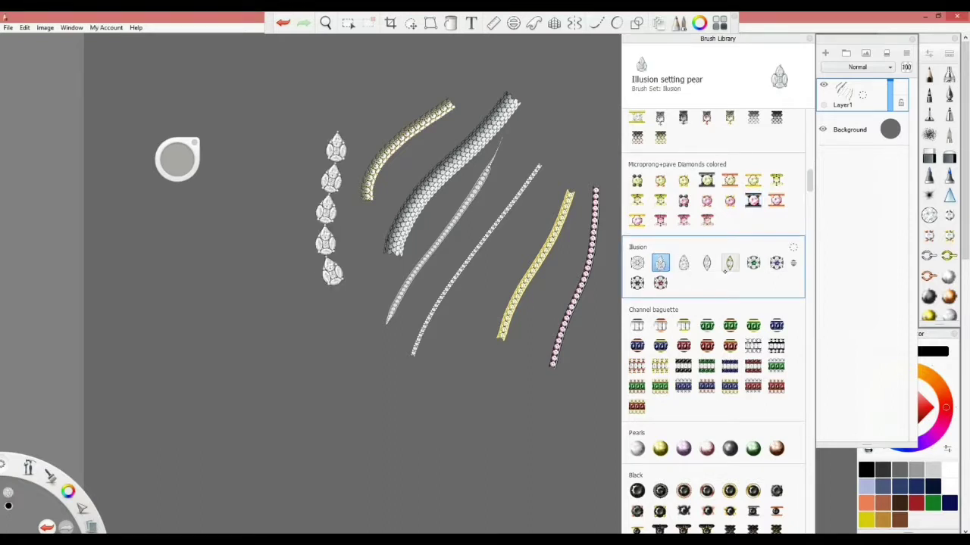
{"action": "left_click", "coordinate": [706, 263]}
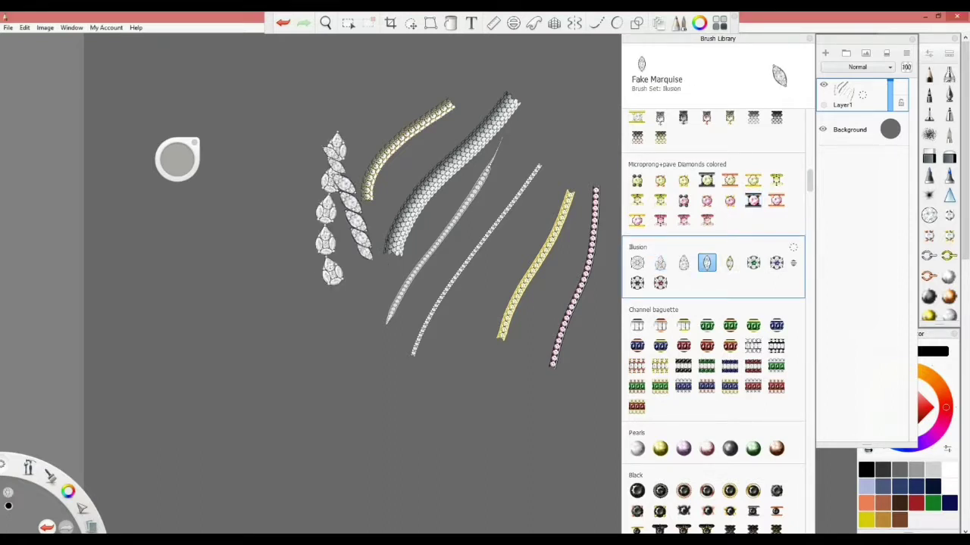
{"action": "left_click", "coordinate": [707, 325]}
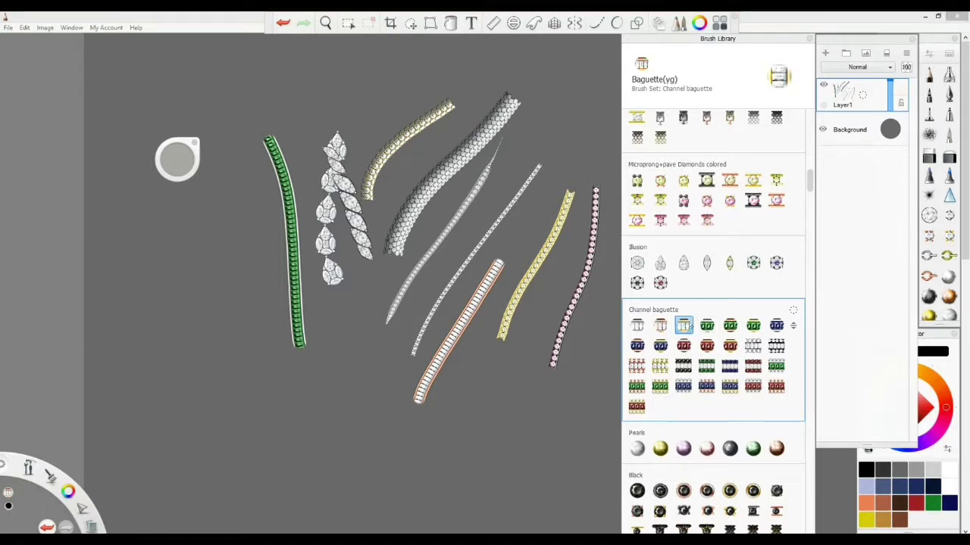
{"action": "left_click", "coordinate": [660, 325]}
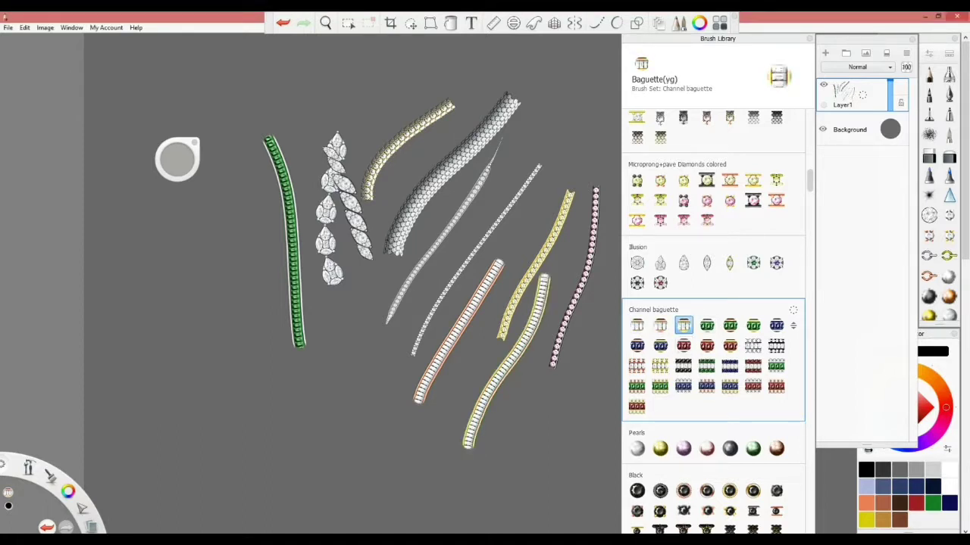
{"action": "left_click", "coordinate": [753, 326]}
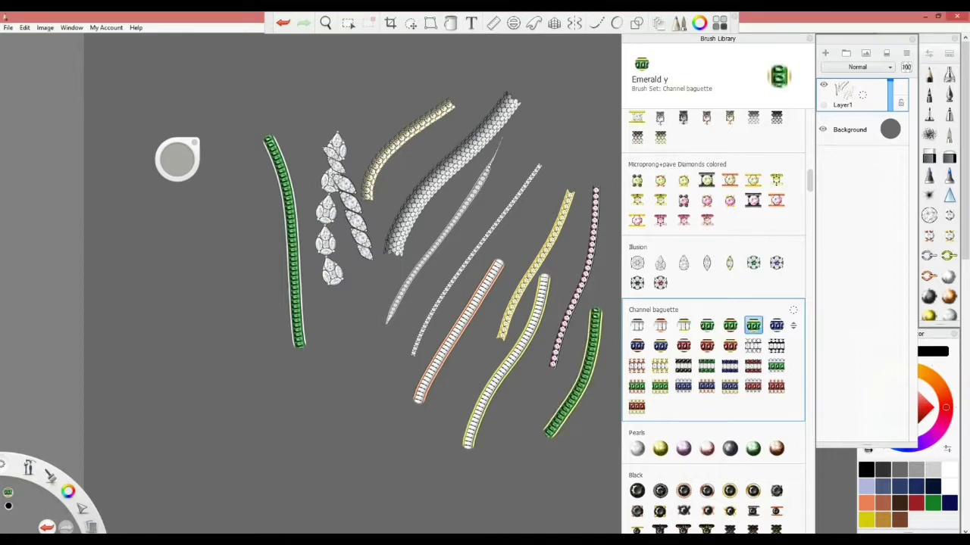
{"action": "left_click", "coordinate": [775, 325]}
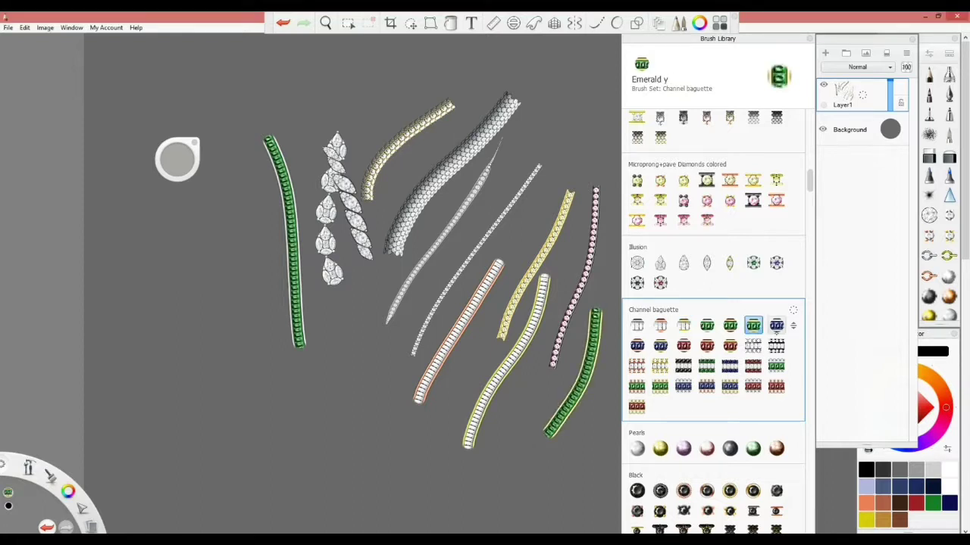
{"action": "left_click", "coordinate": [775, 326]}
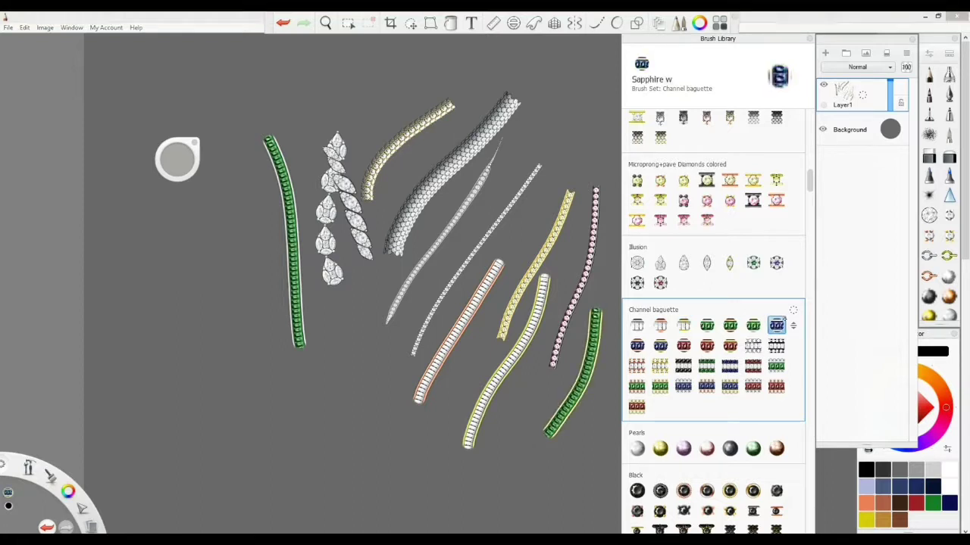
{"action": "left_click", "coordinate": [683, 345]}
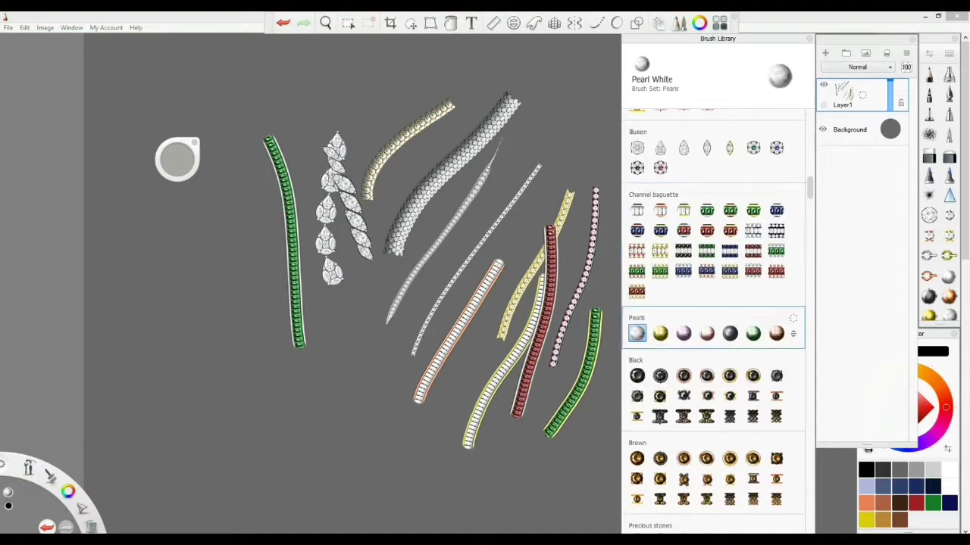
Use the white and green pearl brushes, then black round bezel, black tube and brown bezel.
{"action": "left_click", "coordinate": [683, 333]}
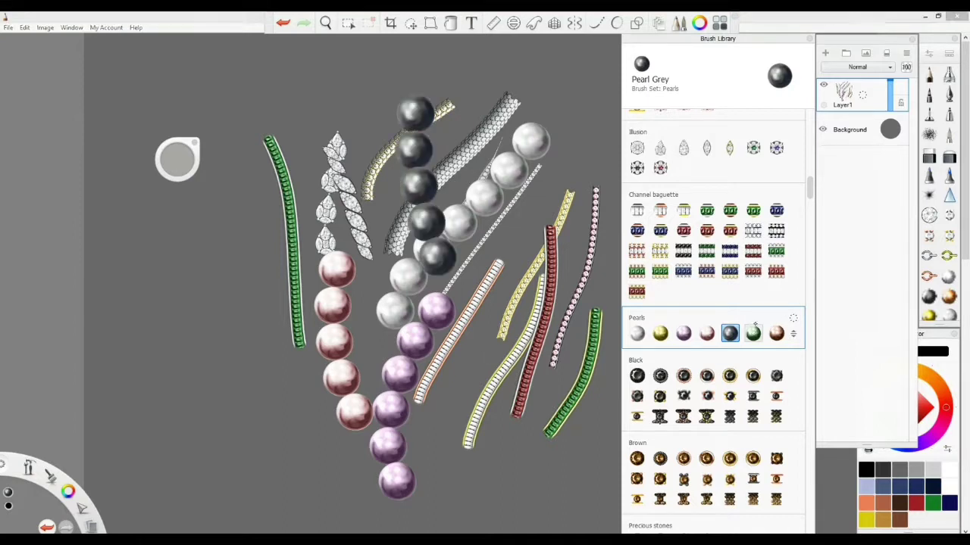
{"action": "left_click", "coordinate": [752, 333]}
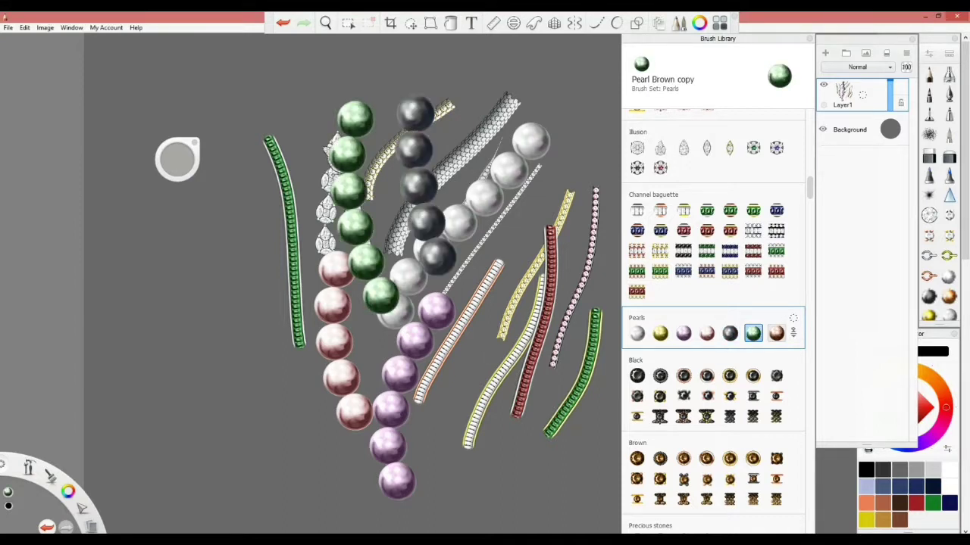
{"action": "left_click", "coordinate": [706, 375]}
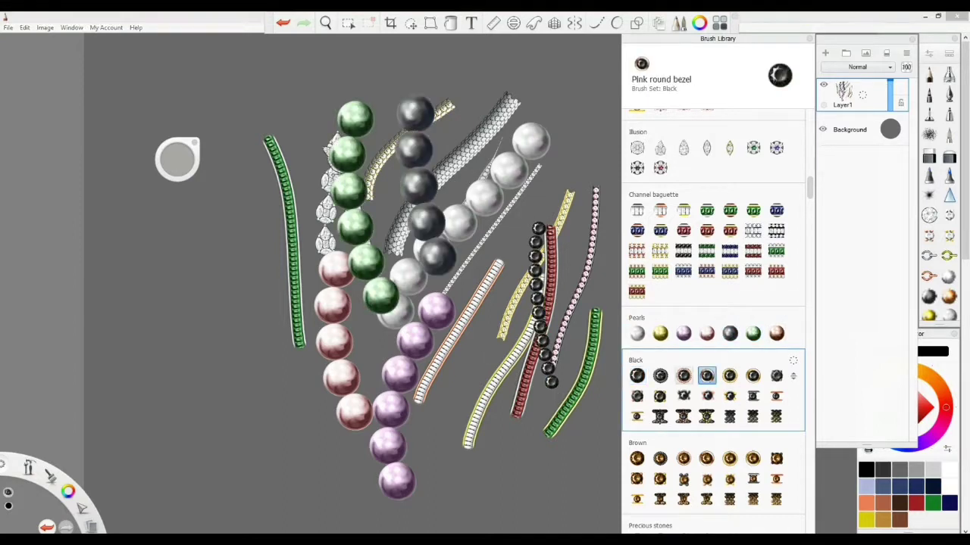
{"action": "left_click", "coordinate": [706, 416]}
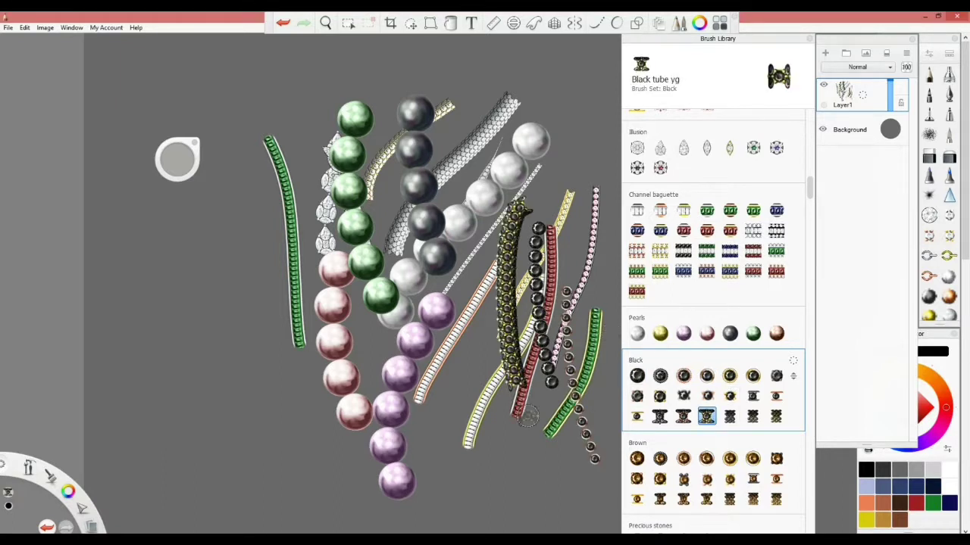
{"action": "left_click", "coordinate": [705, 458]}
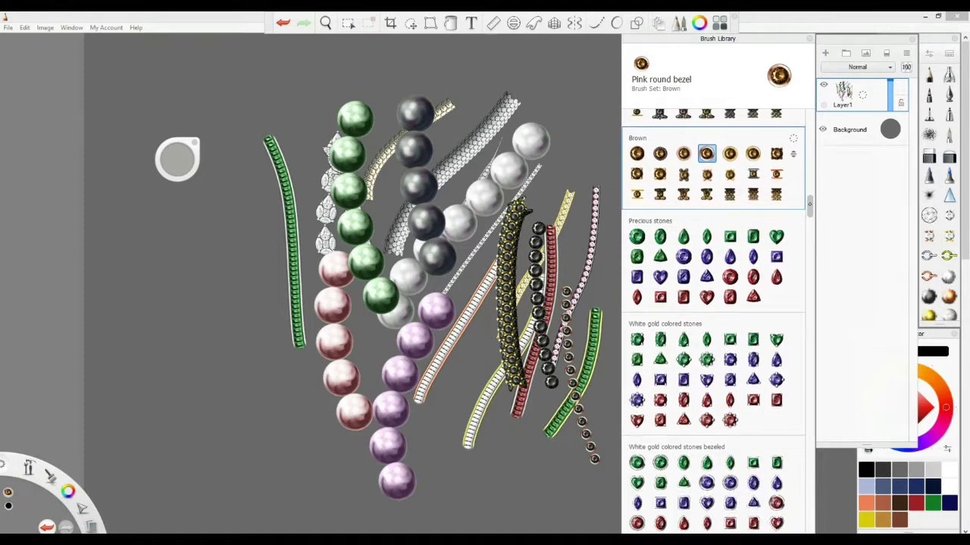
Use the Sapphire tube, Emerald tube, Pave Ruby and round emerald cabochon brushes.
{"action": "scroll", "scroll_direction": "down", "scroll_amount": 3}
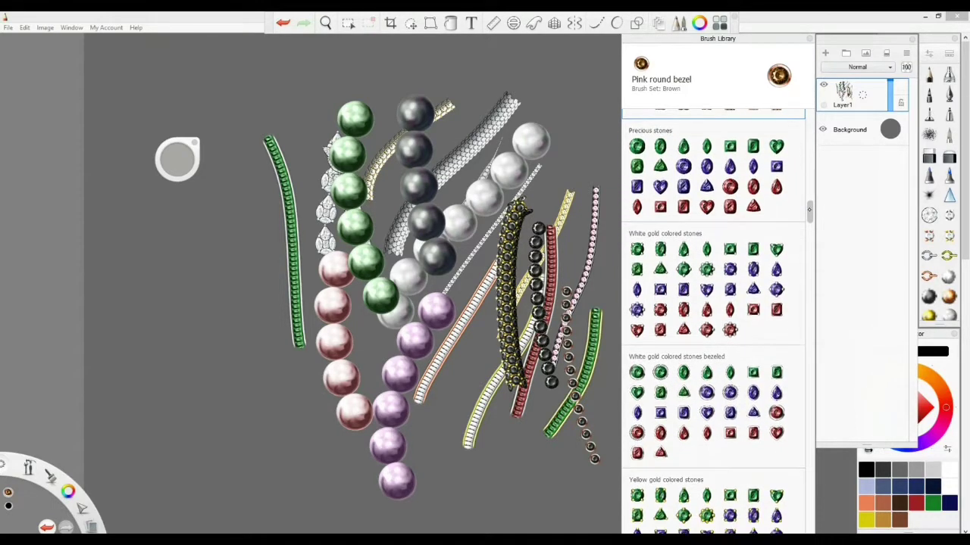
{"action": "scroll", "scroll_direction": "down", "scroll_amount": 3}
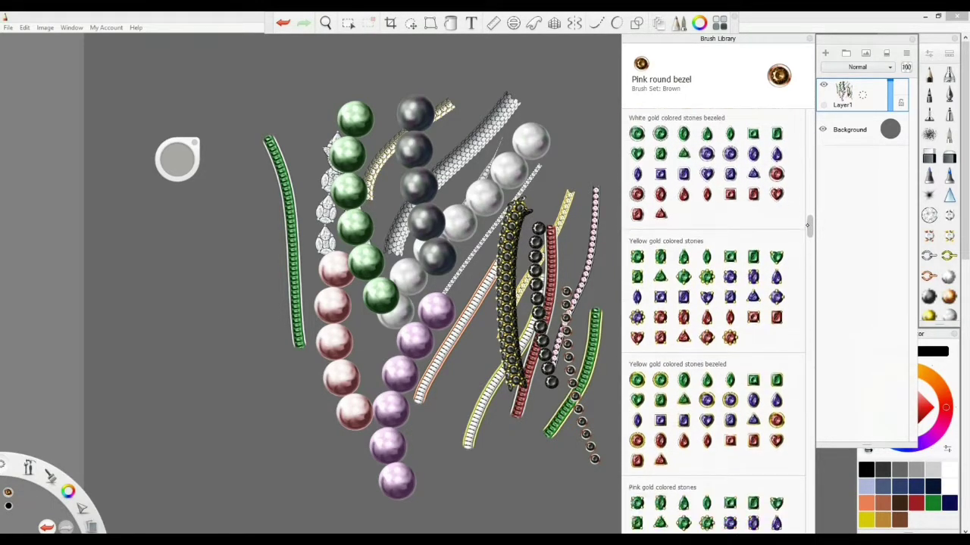
{"action": "scroll", "scroll_direction": "down", "scroll_amount": 3}
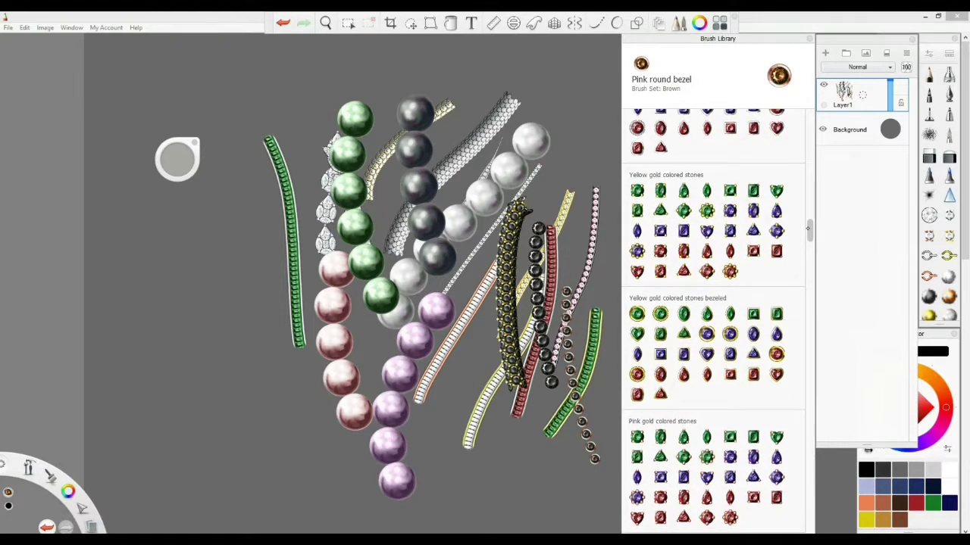
{"action": "scroll", "scroll_direction": "down", "scroll_amount": 3}
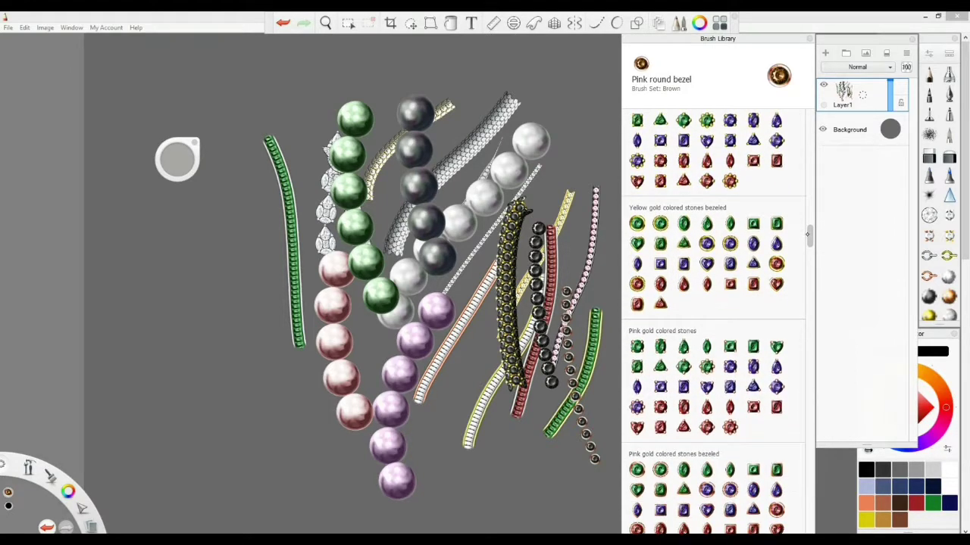
{"action": "scroll", "scroll_direction": "down", "scroll_amount": 3}
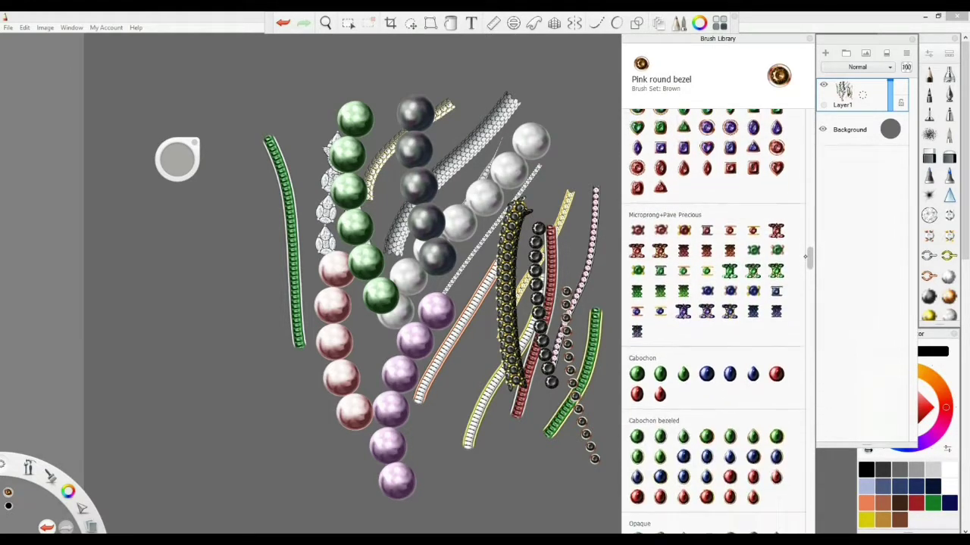
{"action": "left_click", "coordinate": [682, 278]}
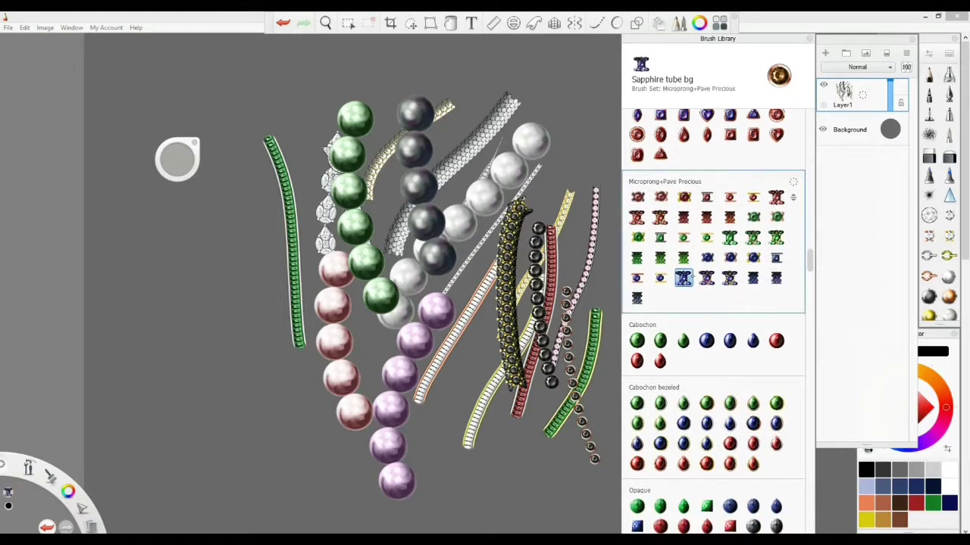
{"action": "left_click", "coordinate": [682, 258]}
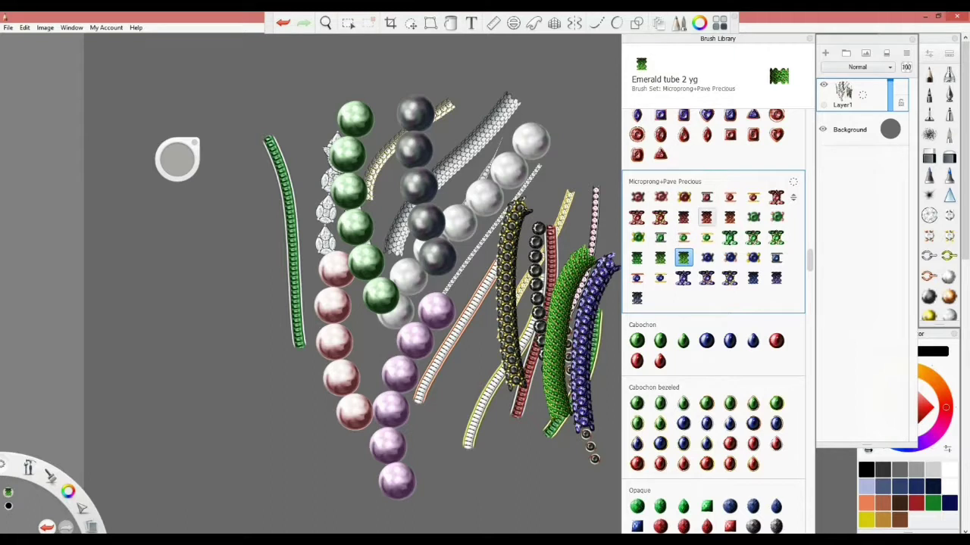
{"action": "left_click", "coordinate": [705, 197]}
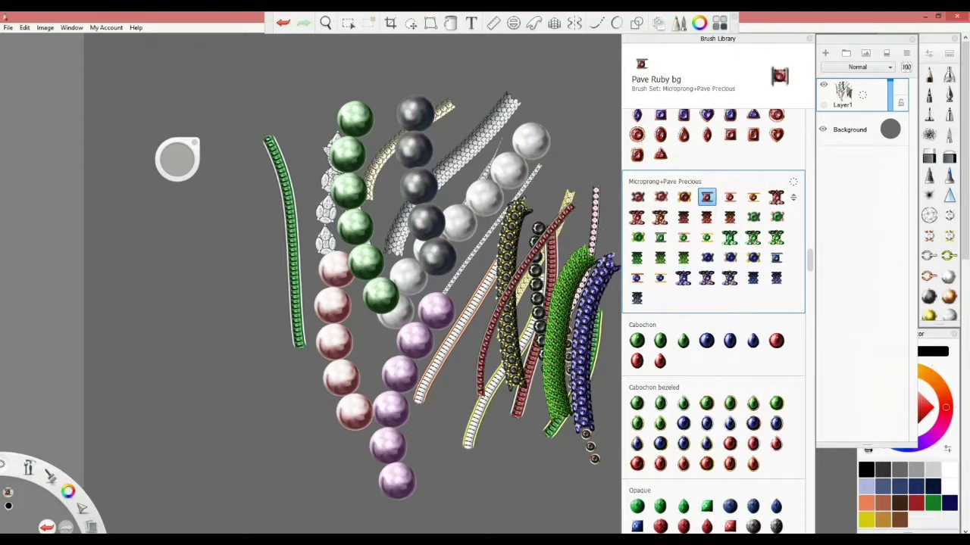
{"action": "left_click", "coordinate": [636, 250]}
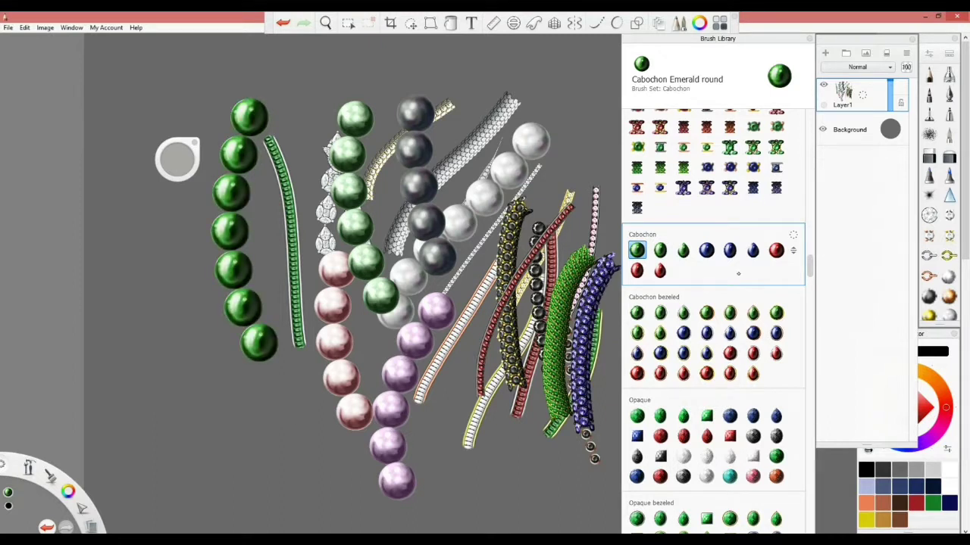
Draw cabochon and bezeled sapphire ovals, bezeled round emeralds and square emeralds on the left.
{"action": "left_click", "coordinate": [729, 250]}
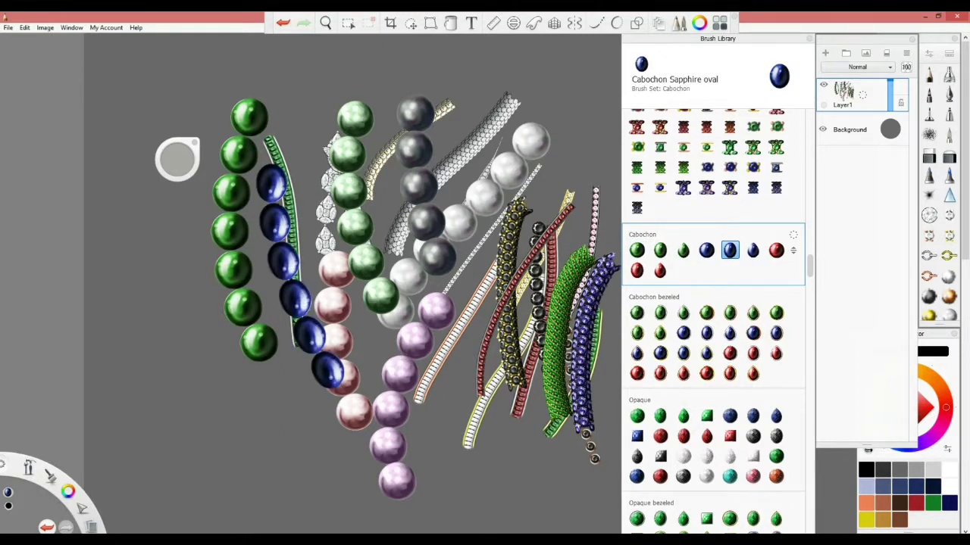
{"action": "left_click", "coordinate": [705, 333]}
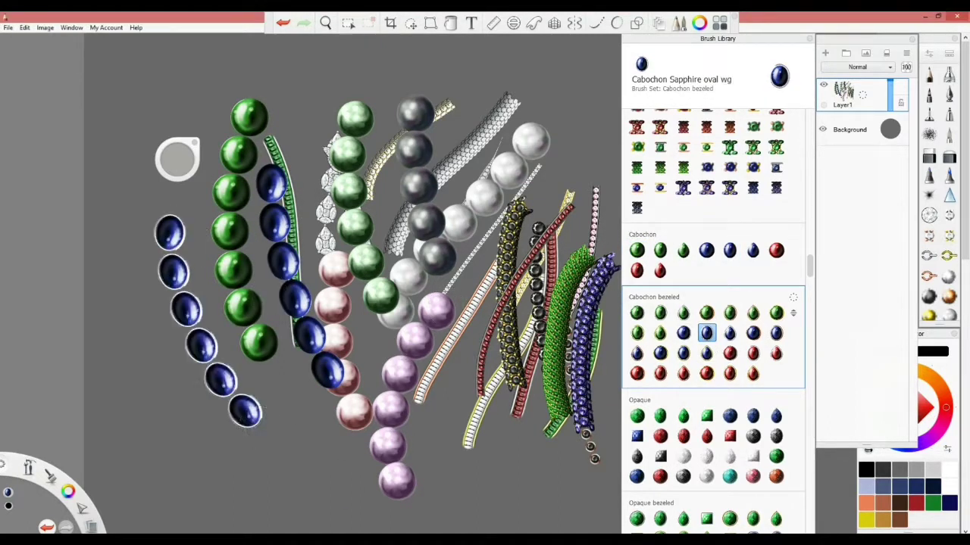
{"action": "scroll", "scroll_direction": "down", "scroll_amount": 3}
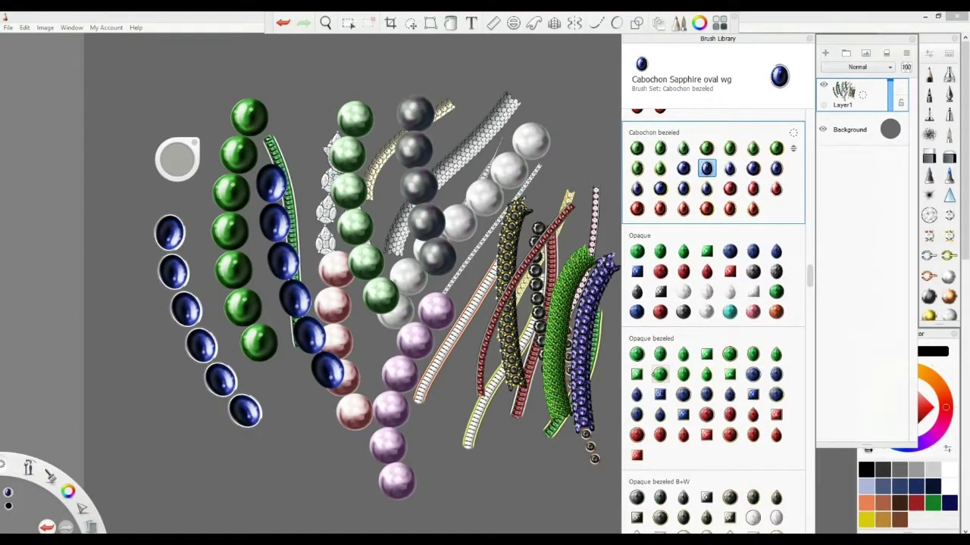
{"action": "left_click", "coordinate": [636, 354]}
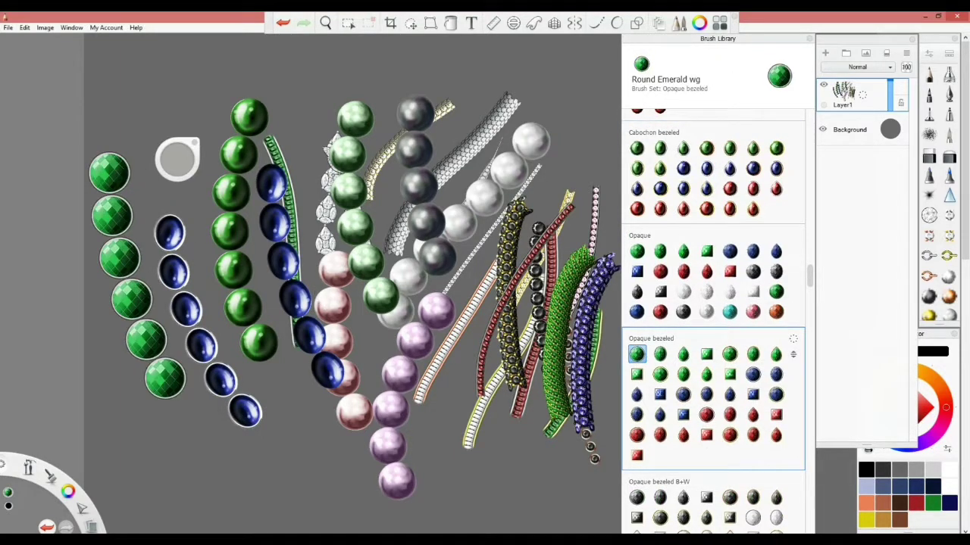
{"action": "left_click", "coordinate": [706, 353]}
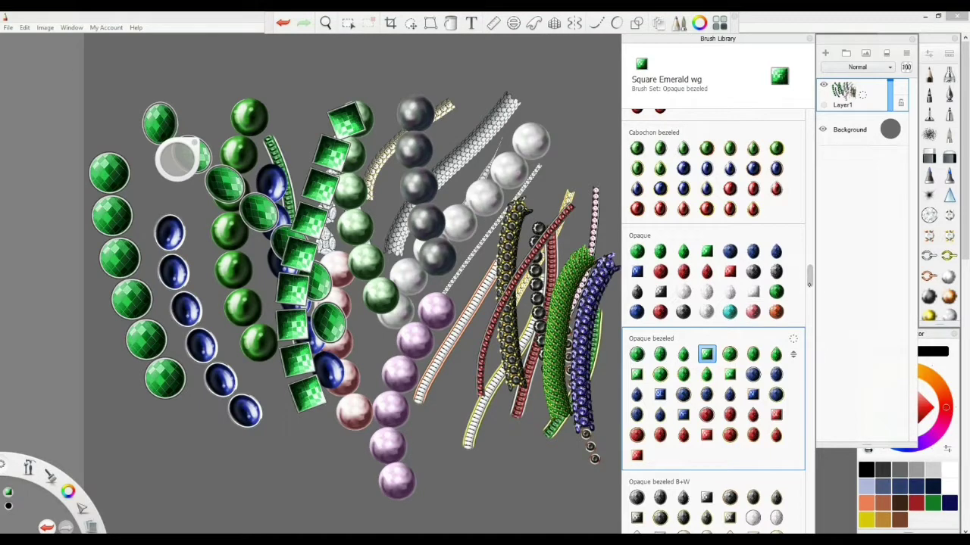
{"action": "scroll", "scroll_direction": "down", "scroll_amount": 3}
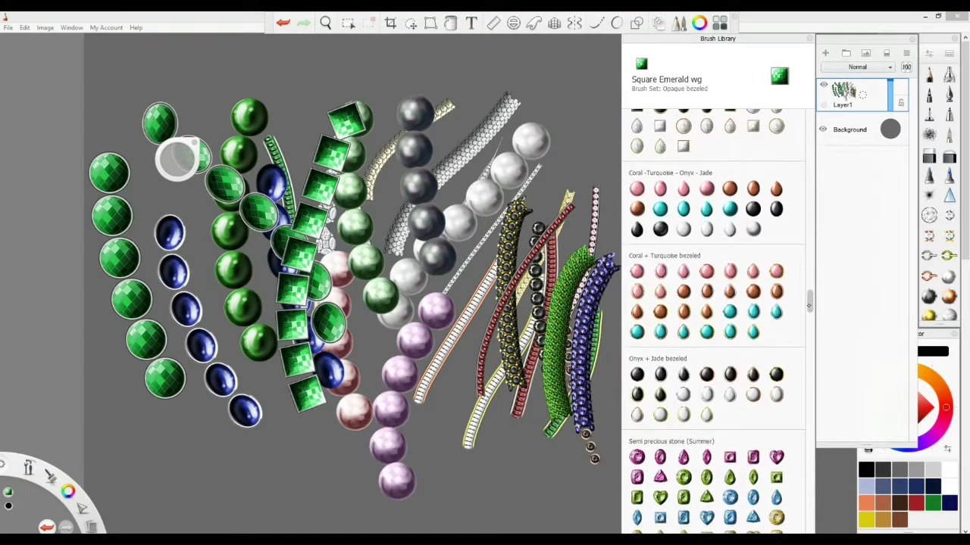
{"action": "scroll", "scroll_direction": "down", "scroll_amount": 3}
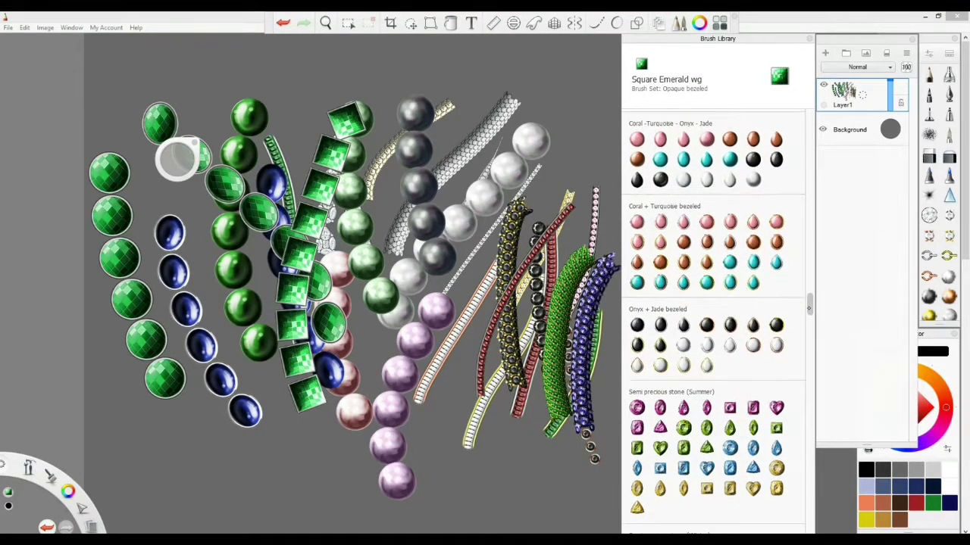
{"action": "scroll", "scroll_direction": "down", "scroll_amount": 3}
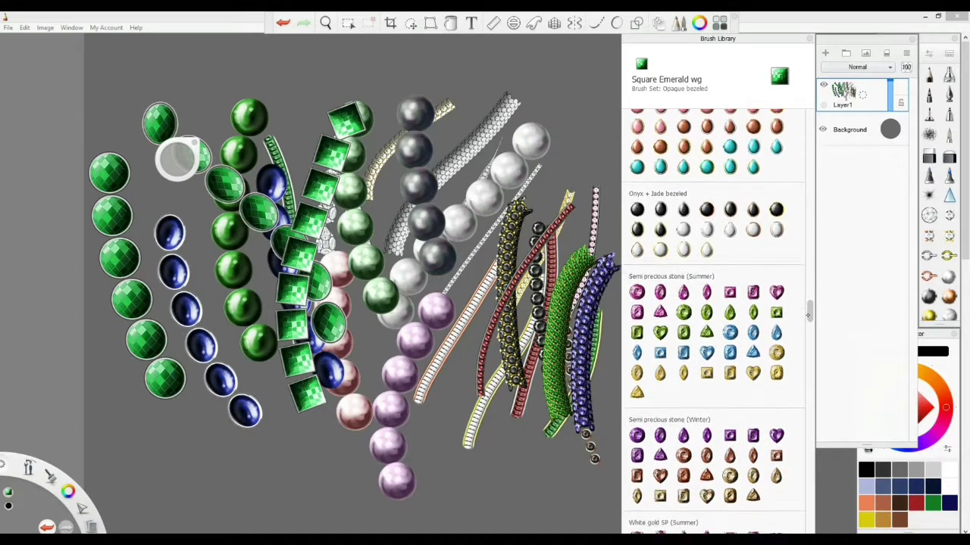
{"action": "scroll", "scroll_direction": "down", "scroll_amount": 3}
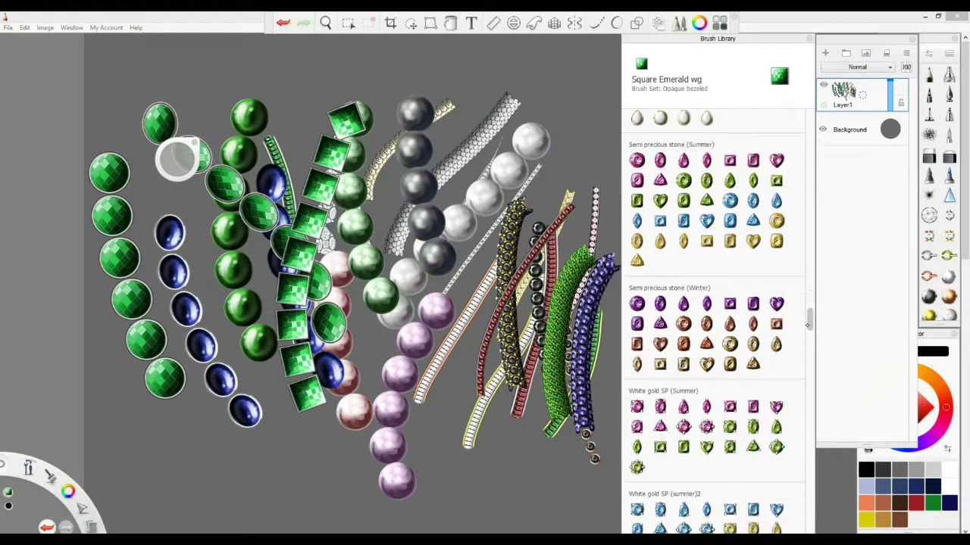
{"action": "scroll", "scroll_direction": "down", "scroll_amount": 3}
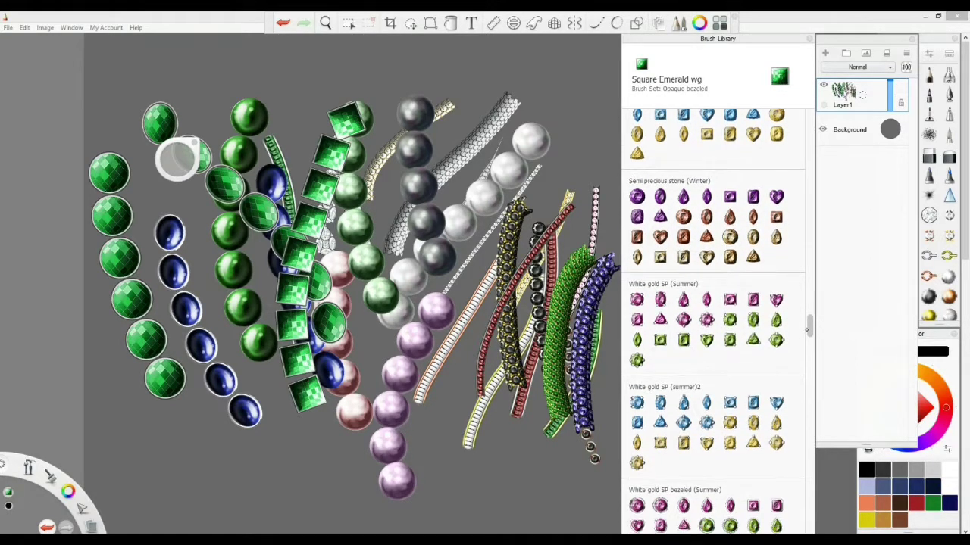
{"action": "scroll", "scroll_direction": "down", "scroll_amount": 3}
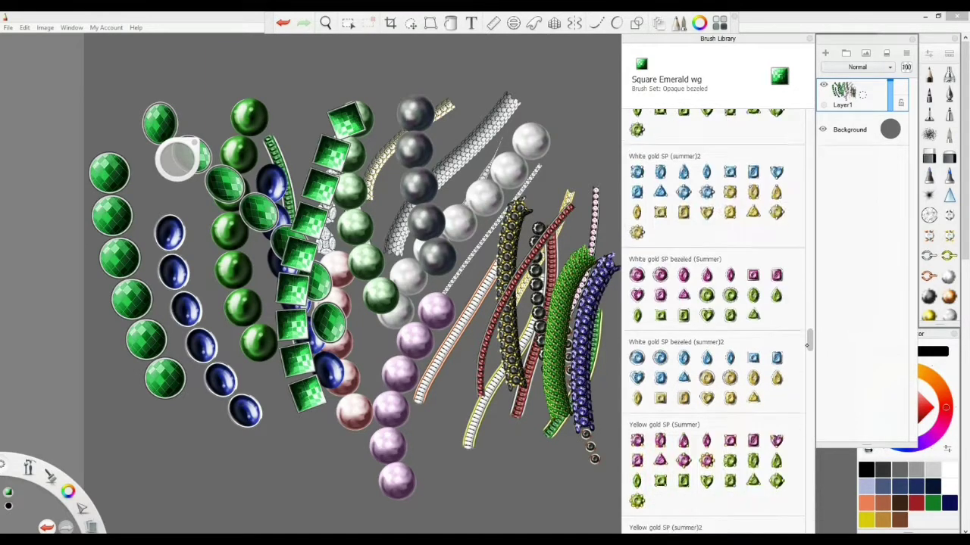
{"action": "scroll", "scroll_direction": "down", "scroll_amount": 3}
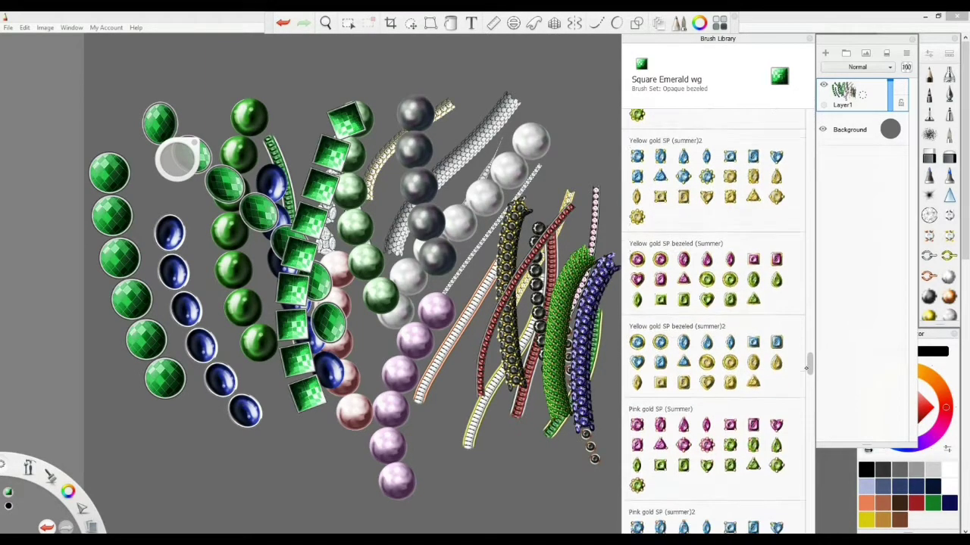
{"action": "scroll", "scroll_direction": "down", "scroll_amount": 3}
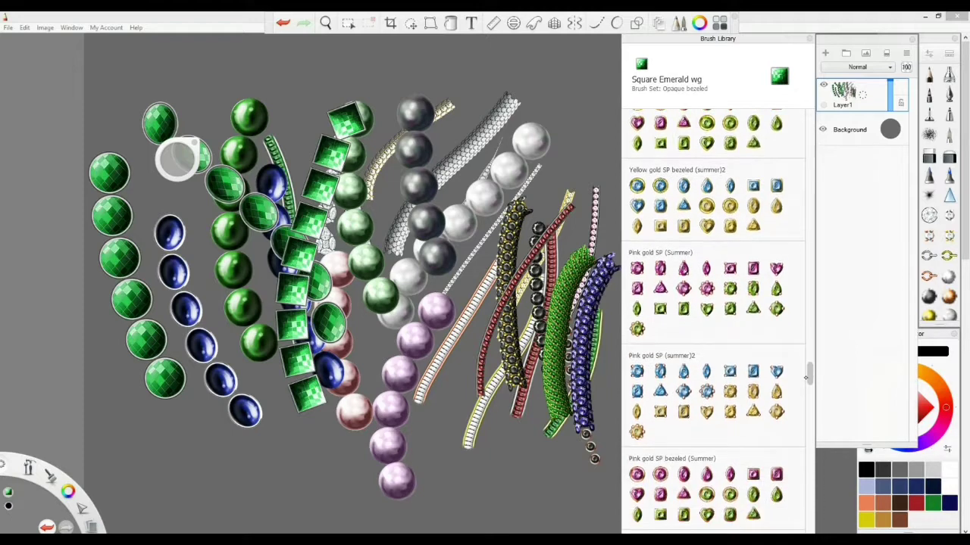
{"action": "scroll", "scroll_direction": "down", "scroll_amount": 3}
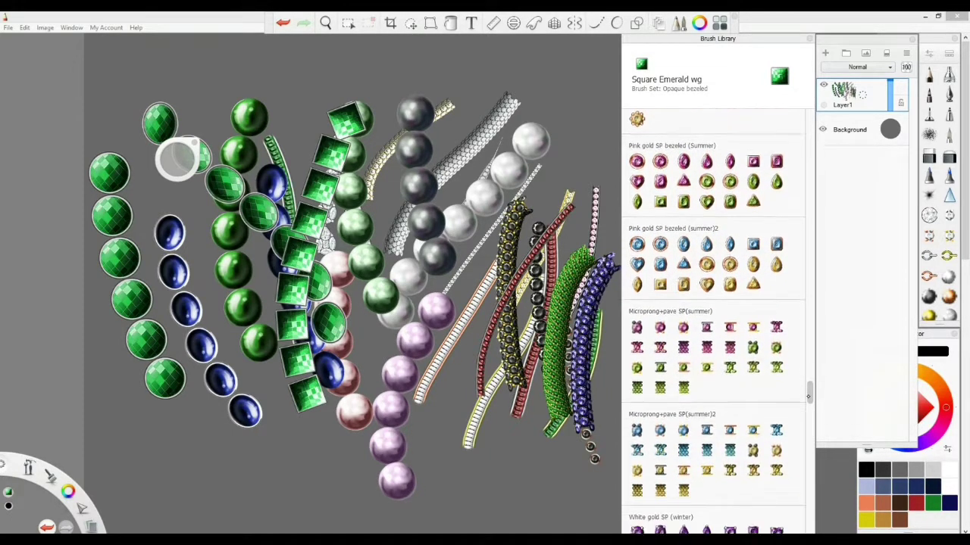
{"action": "scroll", "scroll_direction": "down", "scroll_amount": 3}
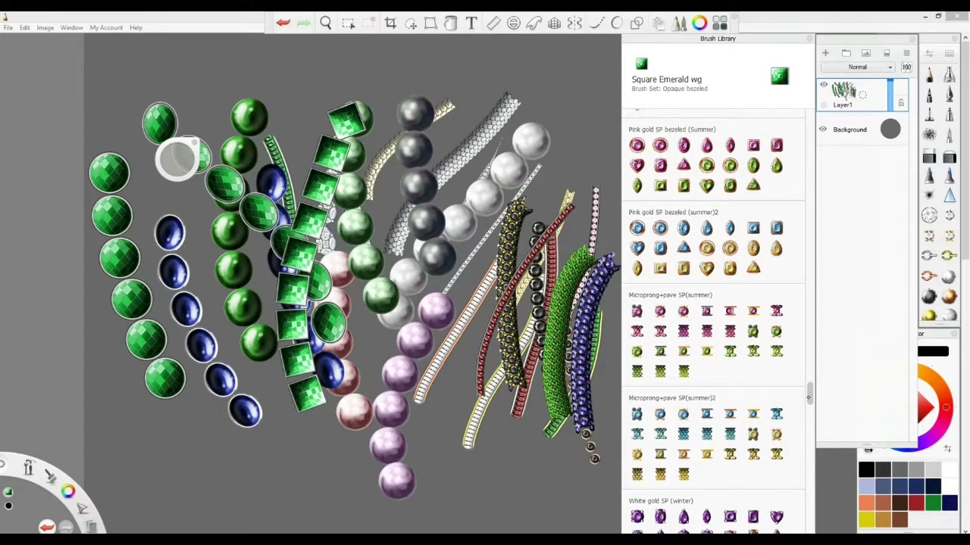
{"action": "scroll", "scroll_direction": "down", "scroll_amount": 3}
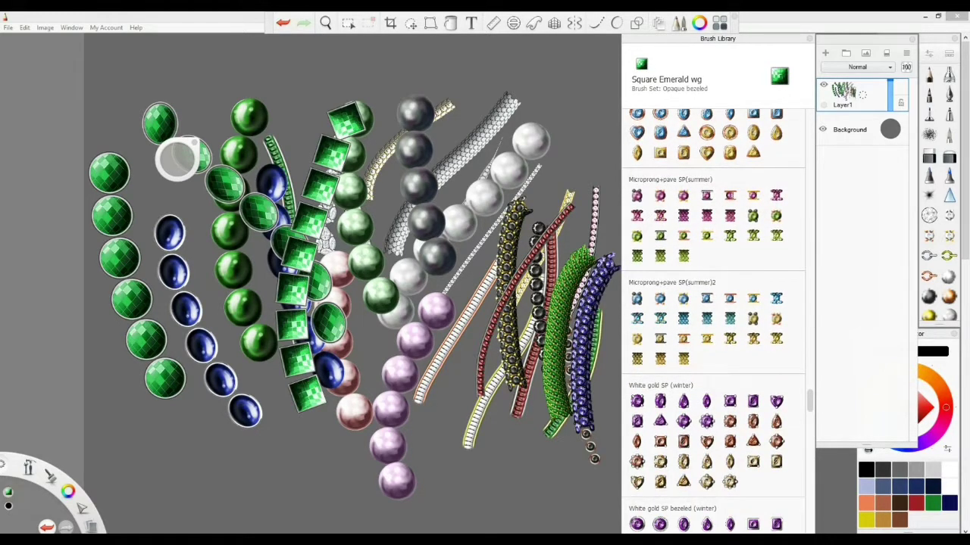
Draw a blue aquamarine pavé tube and a chain of brown oval rose-cut stones.
{"action": "left_click", "coordinate": [684, 317]}
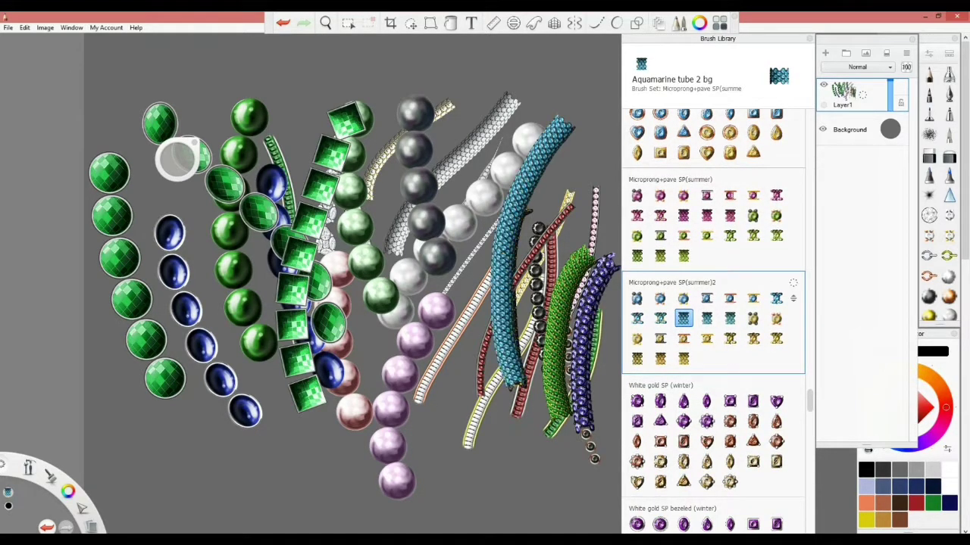
{"action": "scroll", "scroll_direction": "down", "scroll_amount": 3}
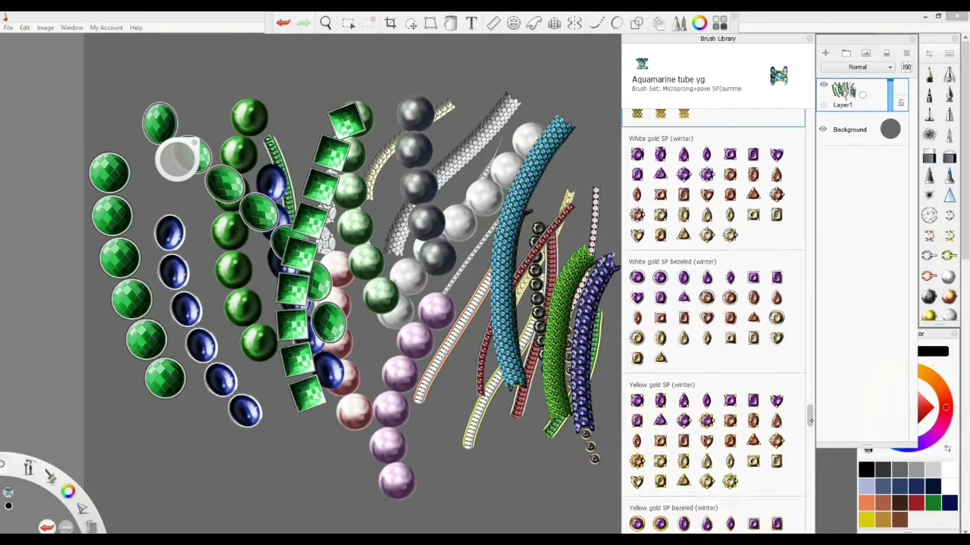
{"action": "scroll", "scroll_direction": "down", "scroll_amount": 3}
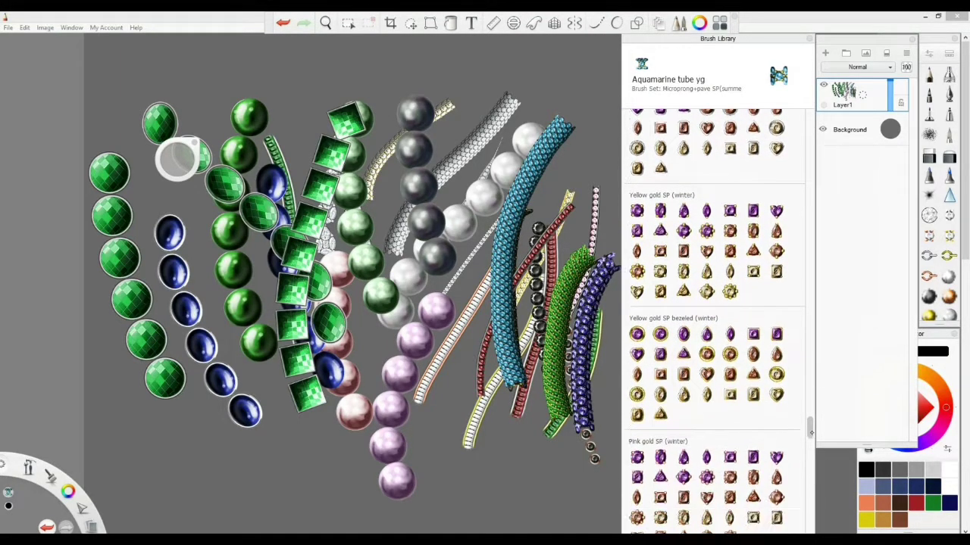
{"action": "scroll", "scroll_direction": "down", "scroll_amount": 3}
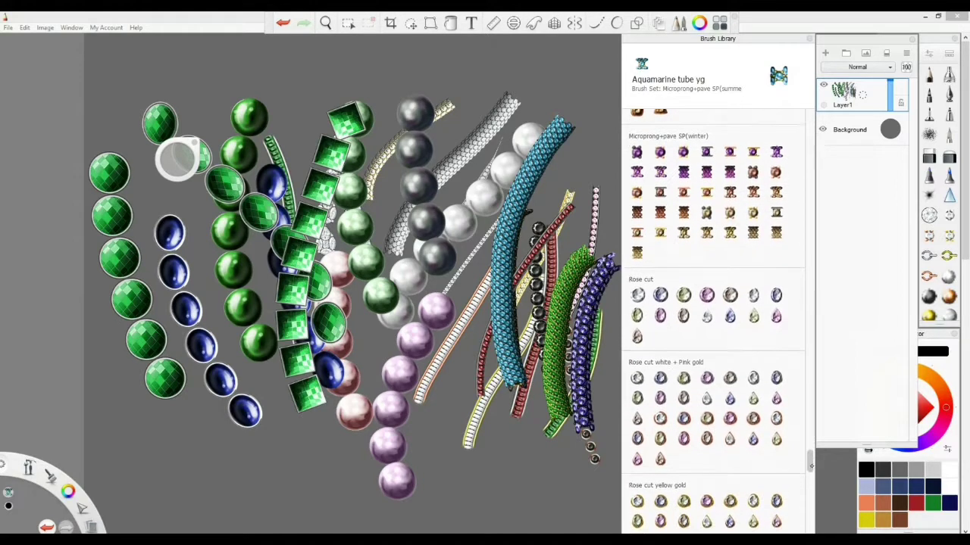
{"action": "left_click", "coordinate": [682, 306]}
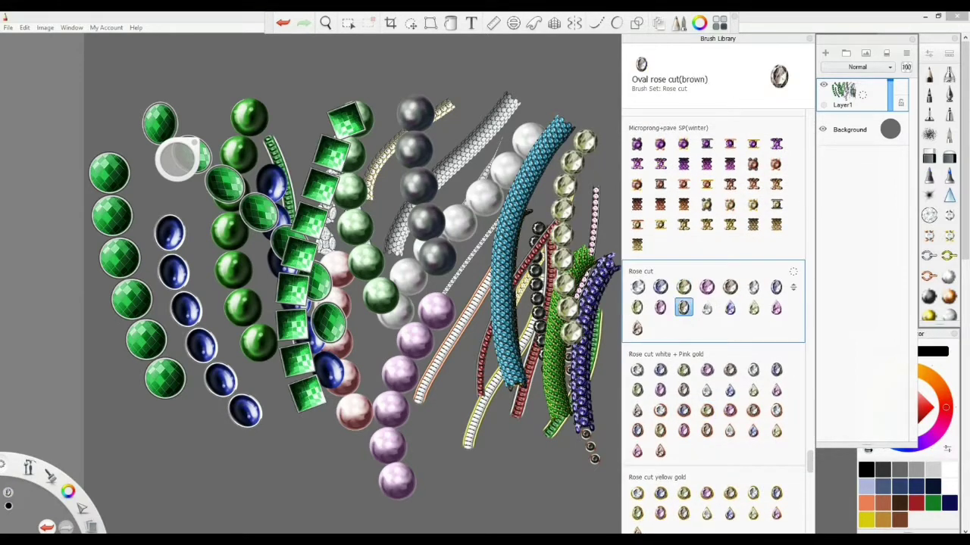
Draw rows of White p, Pink b and Brown p sphere beads.
{"action": "left_click", "coordinate": [706, 409]}
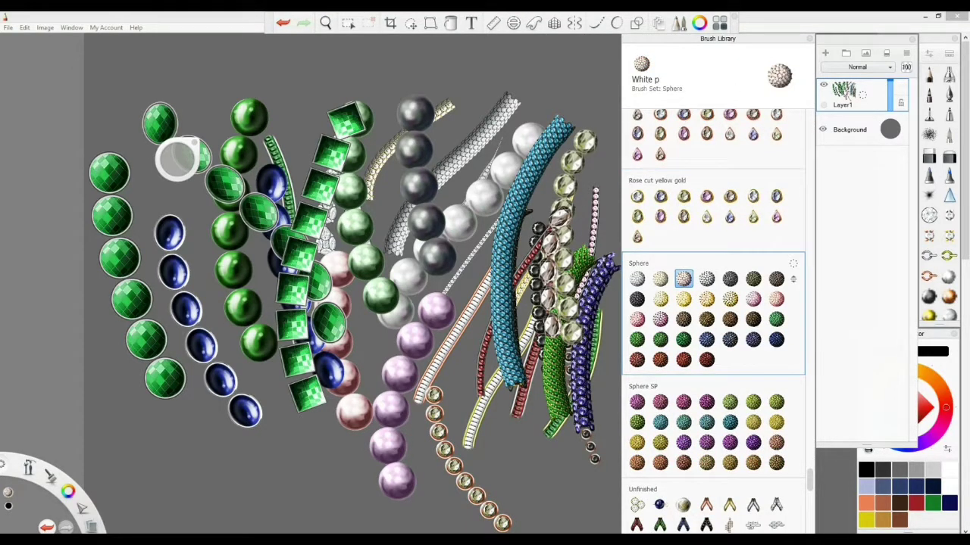
{"action": "left_click", "coordinate": [660, 319]}
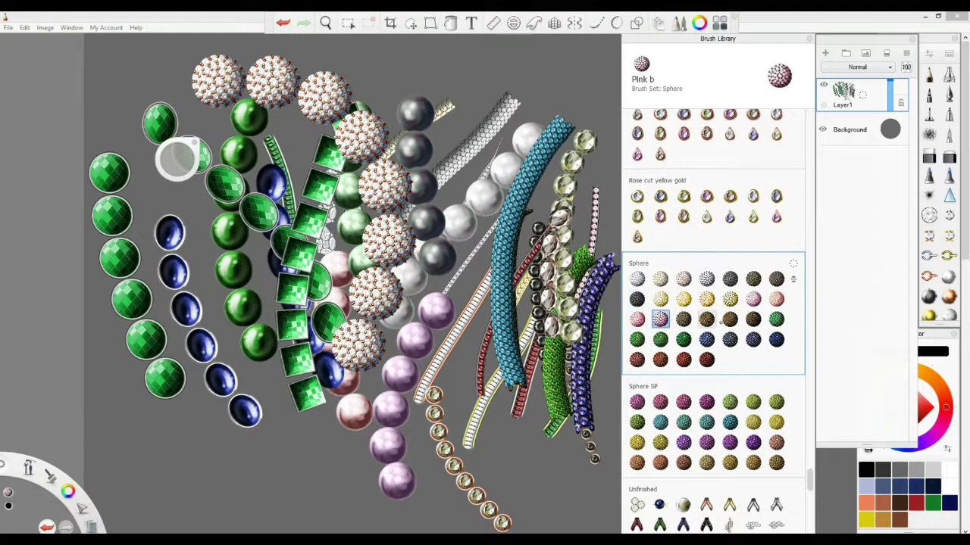
{"action": "left_click", "coordinate": [729, 319]}
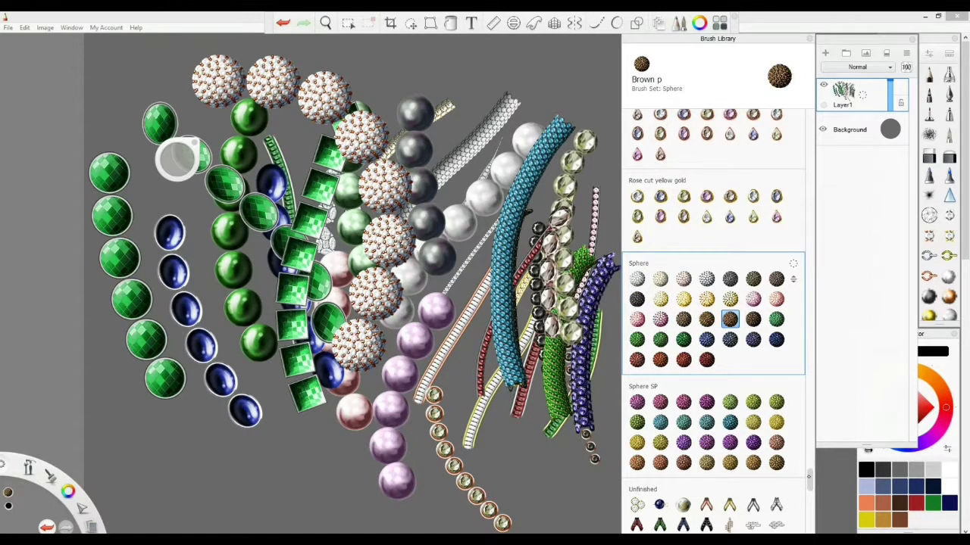
{"action": "scroll", "scroll_direction": "down", "scroll_amount": 3}
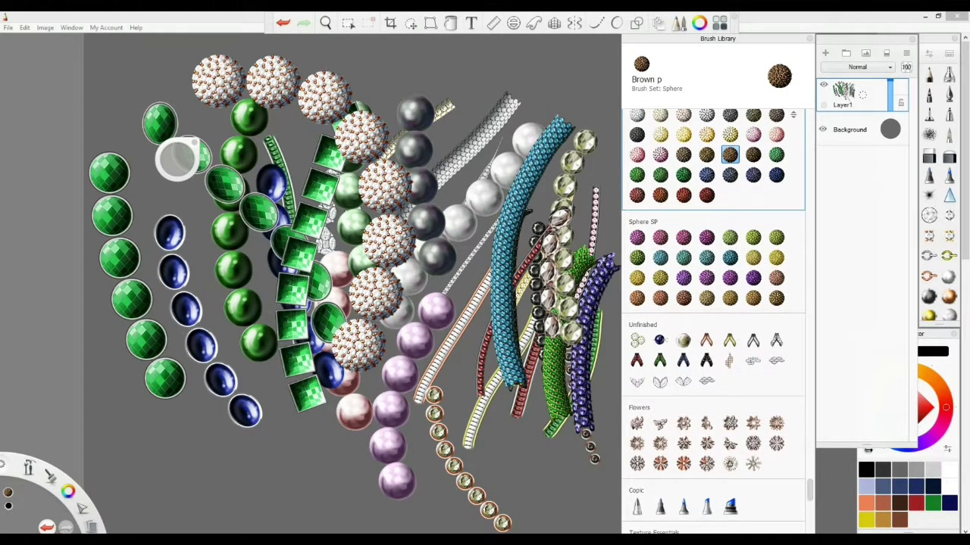